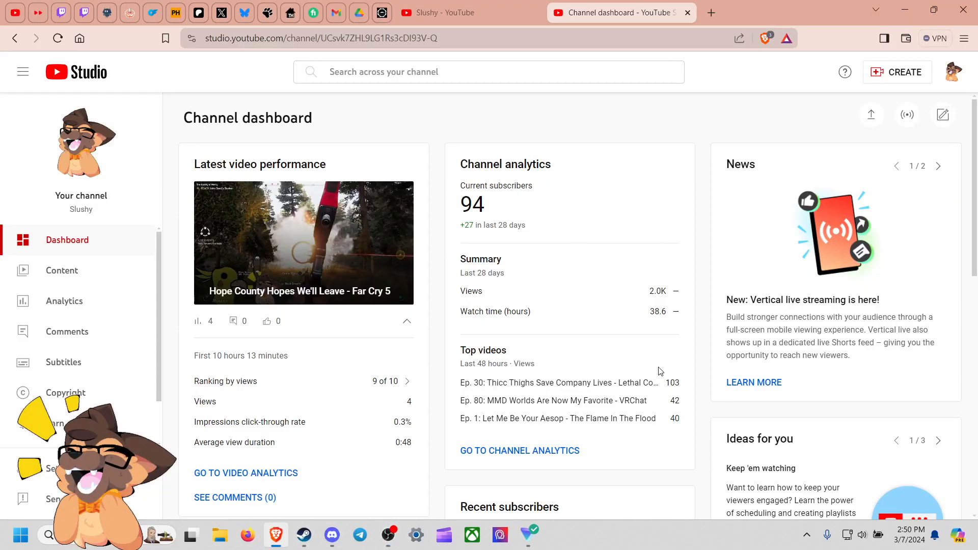
mouse_move(579, 265)
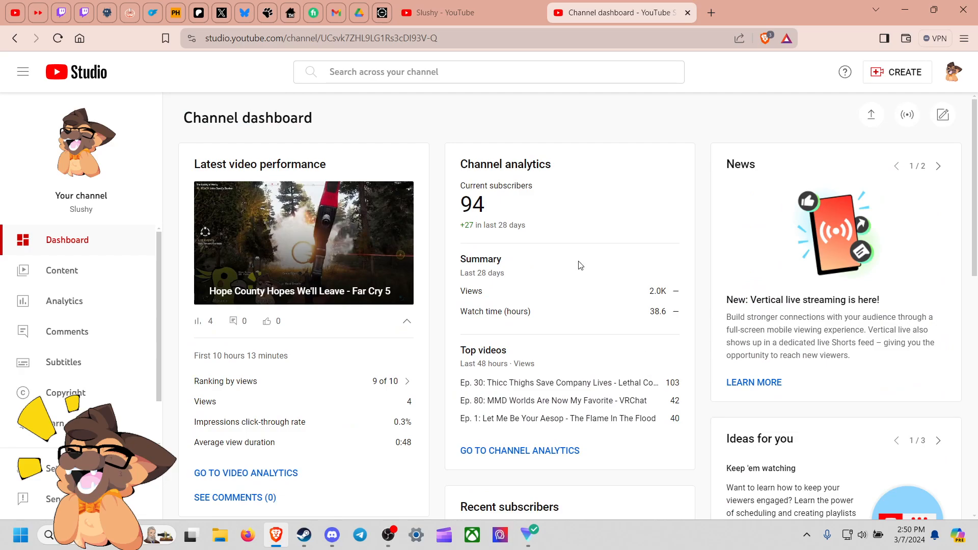
mouse_move(511, 230)
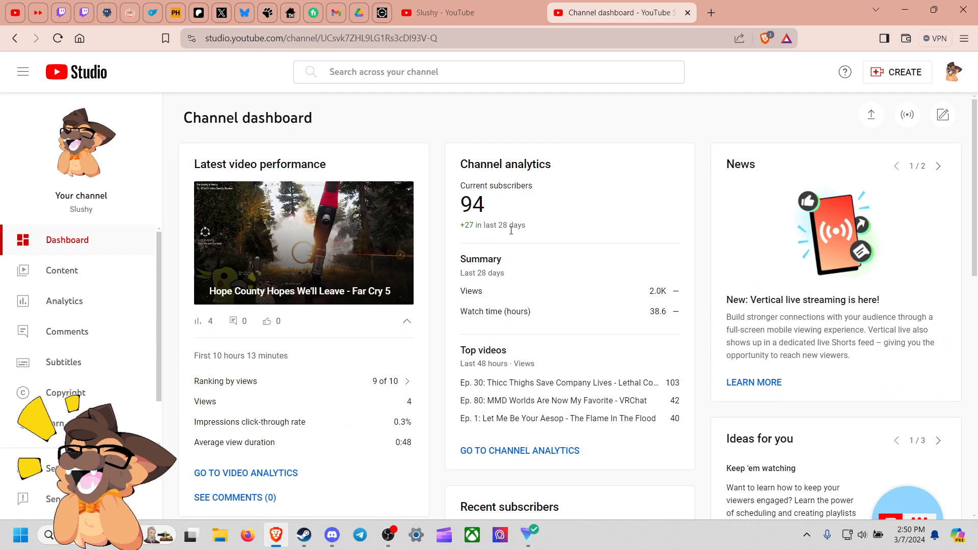
Review the YouTube Studio analytics, highlighting the 38.6 watch time value
scroll("down", 3)
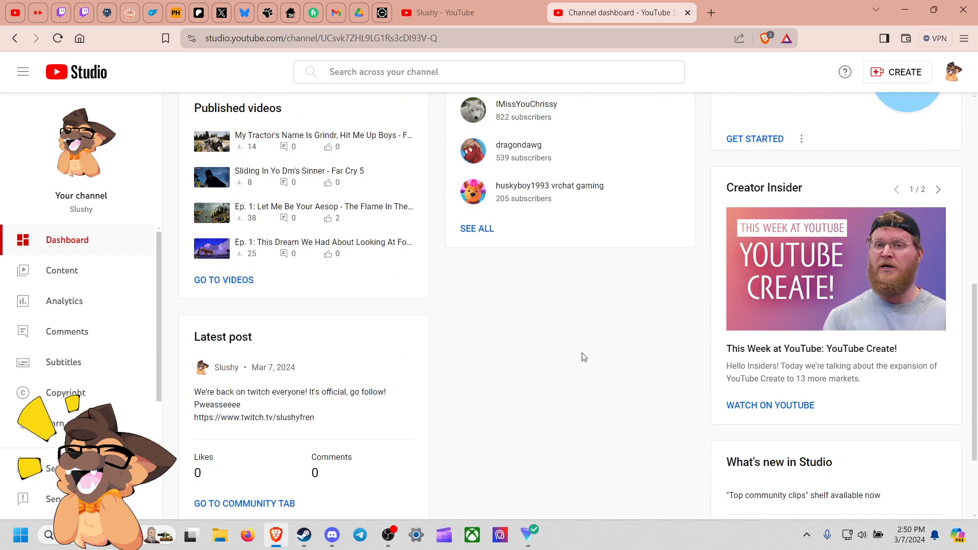
scroll("up", 3)
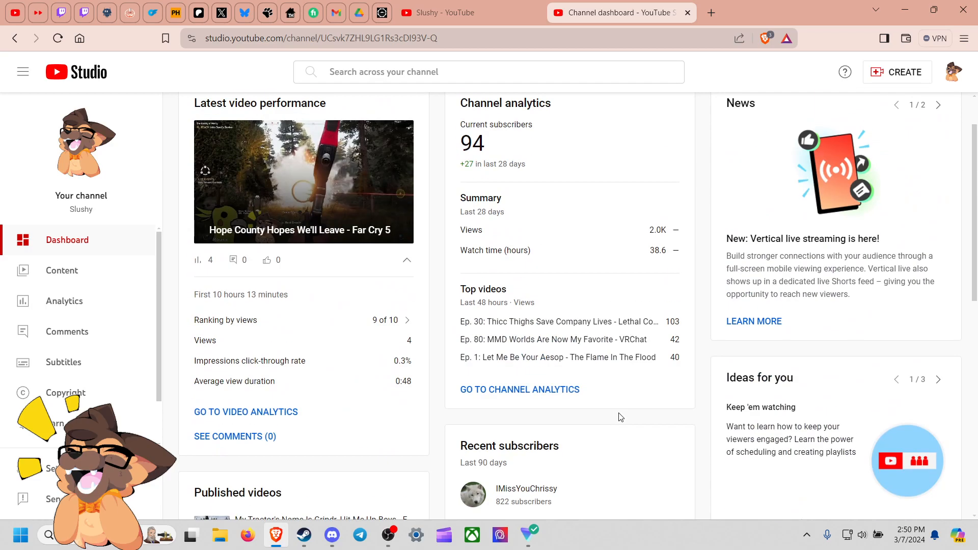
scroll("up", 3)
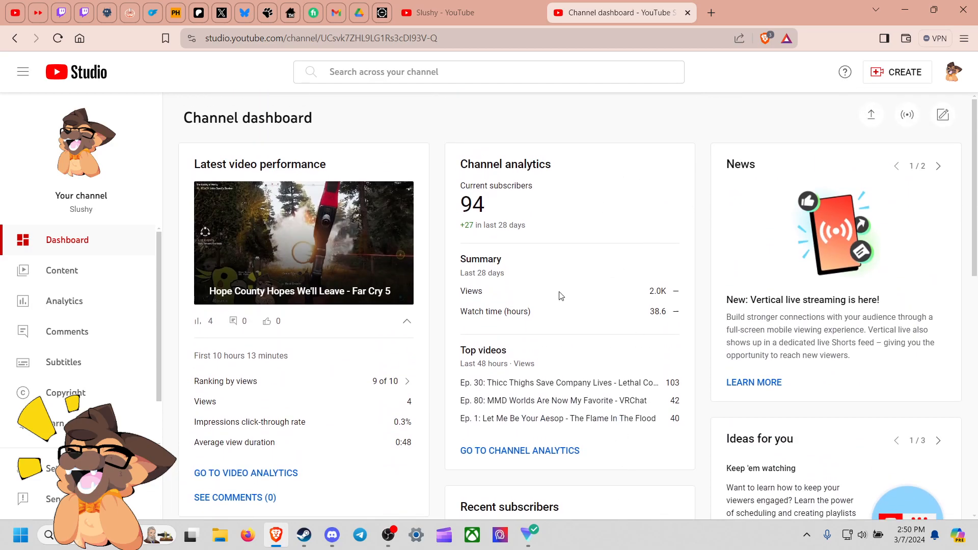
double_click(657, 312)
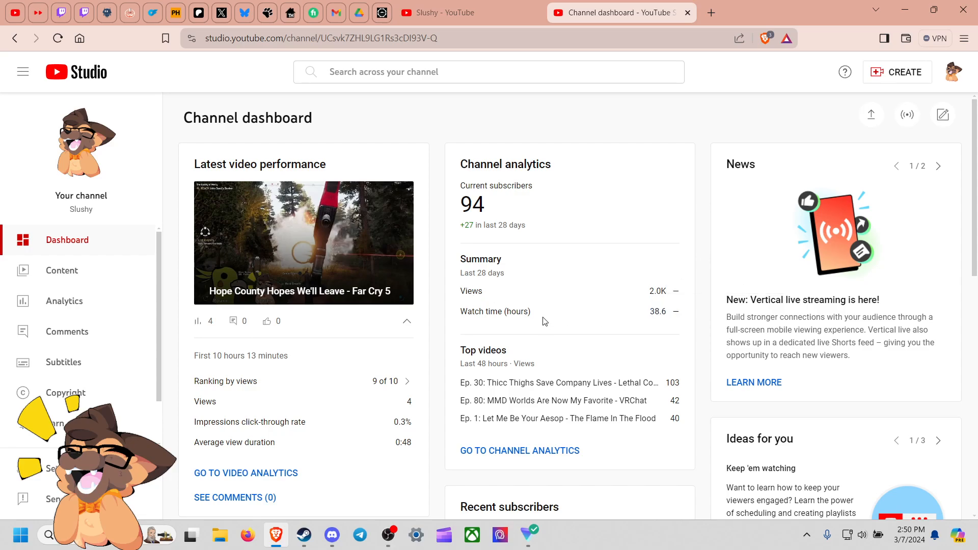
double_click(658, 312)
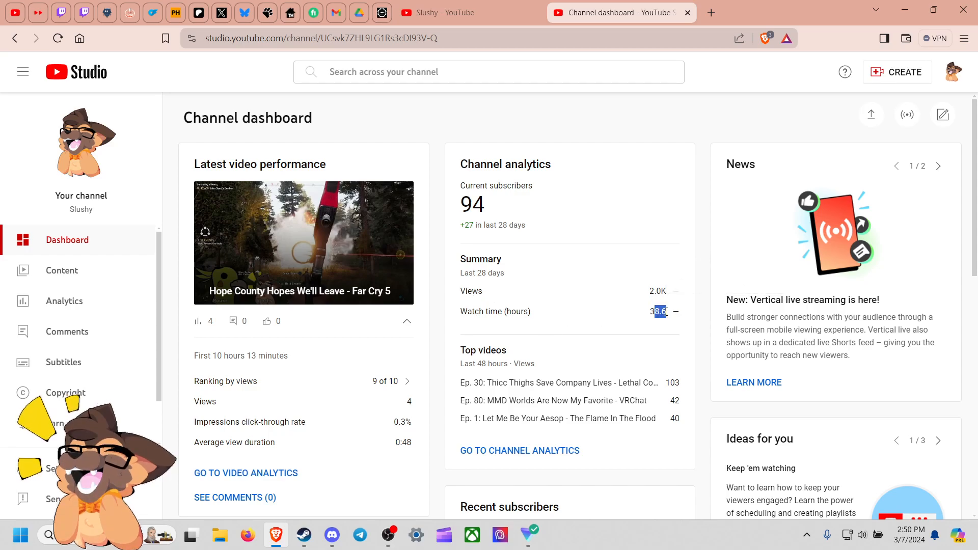
mouse_move(659, 325)
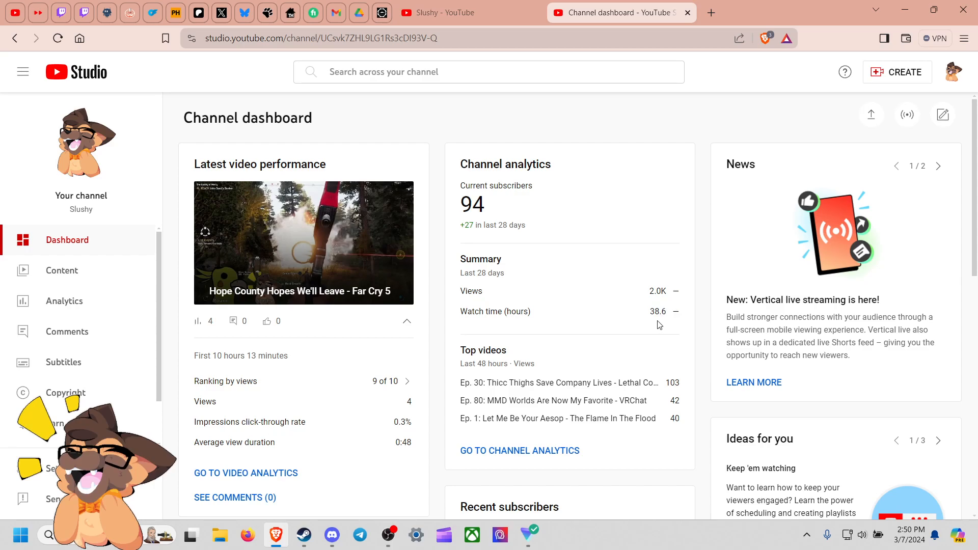
double_click(658, 291)
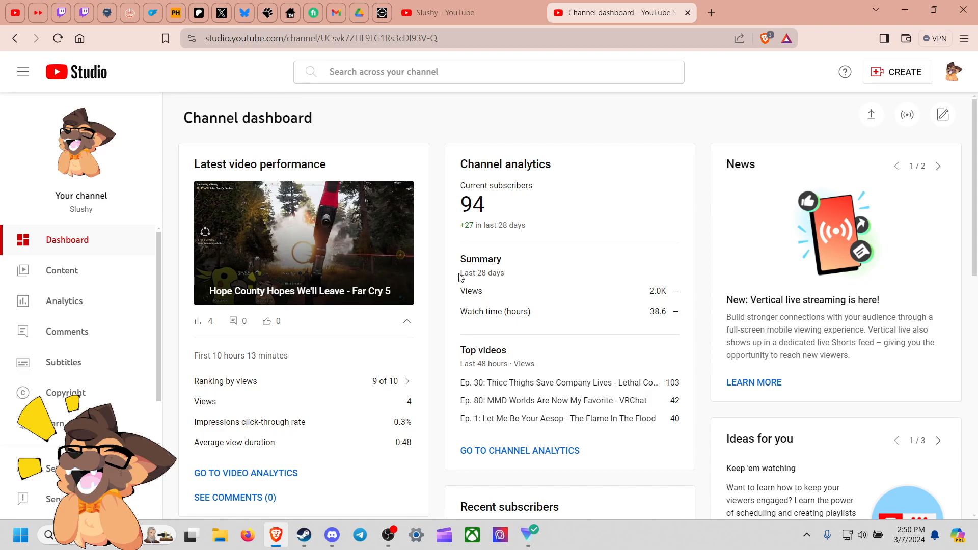
mouse_move(452, 311)
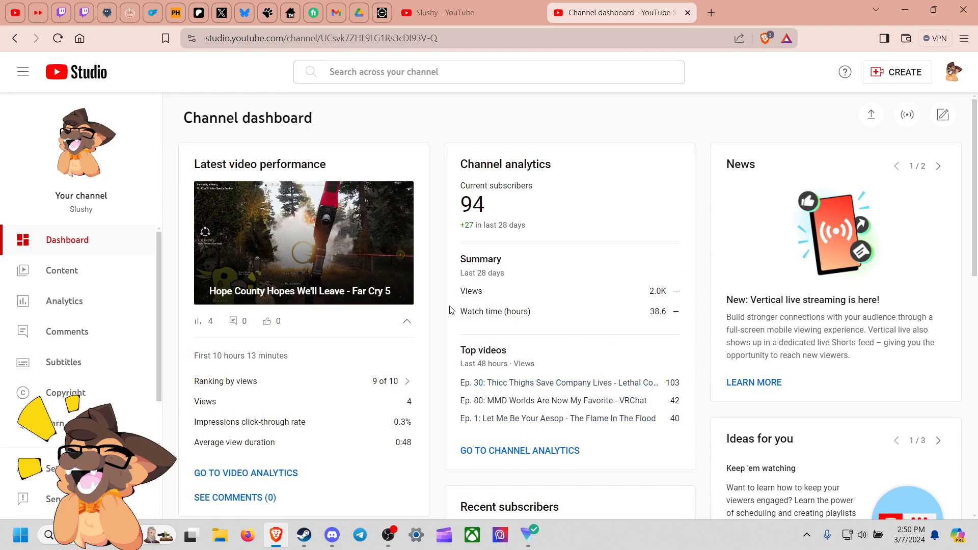
mouse_move(564, 383)
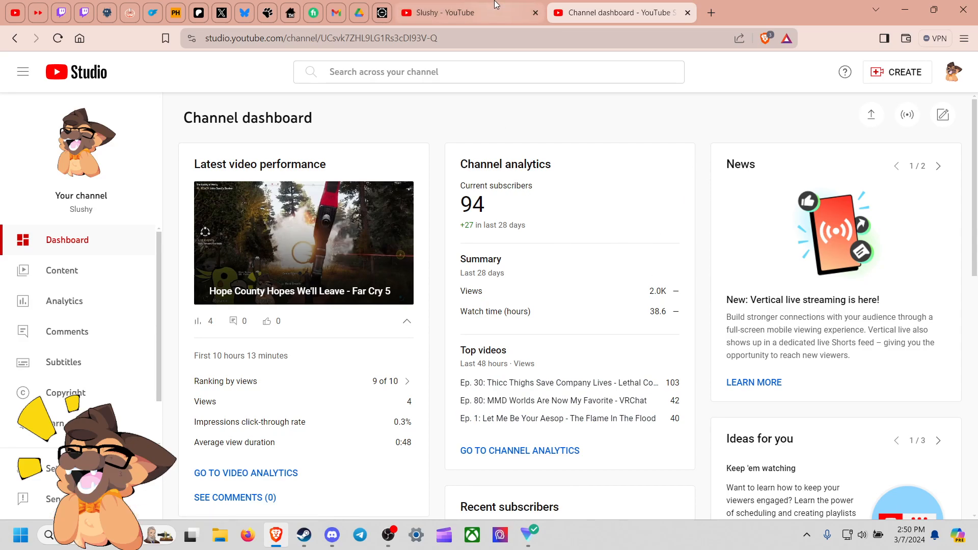
On the Slushy channel page, view the description then the full About panel with all links
left_click(468, 13)
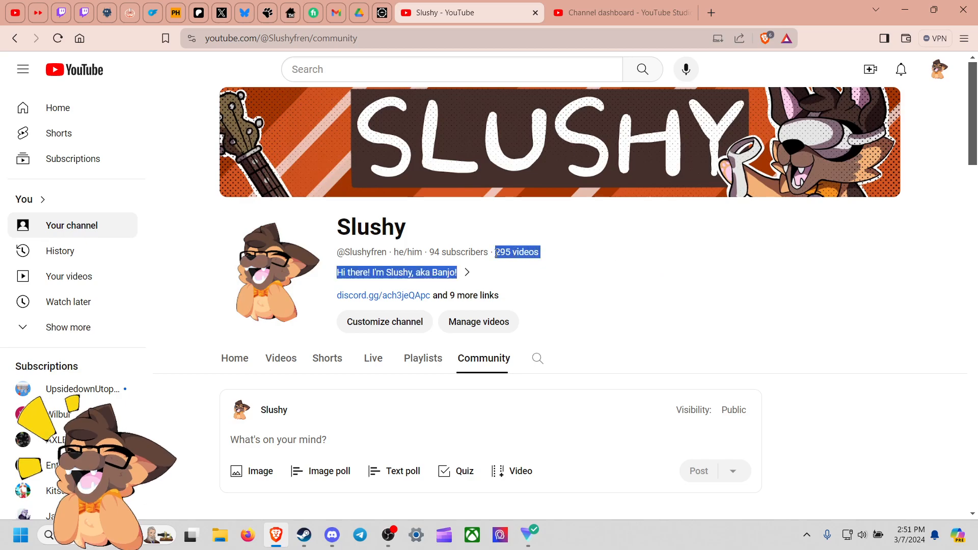
left_click(465, 272)
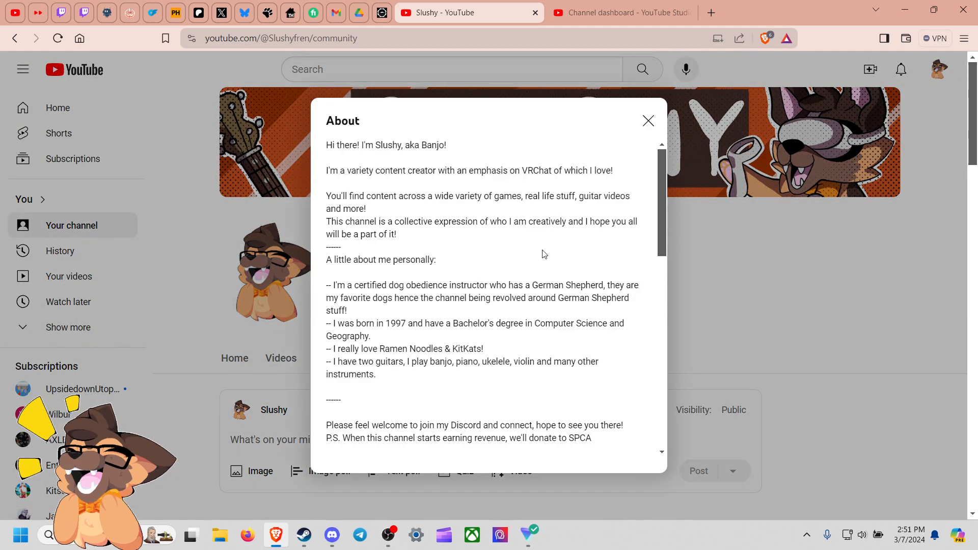
left_click(648, 120)
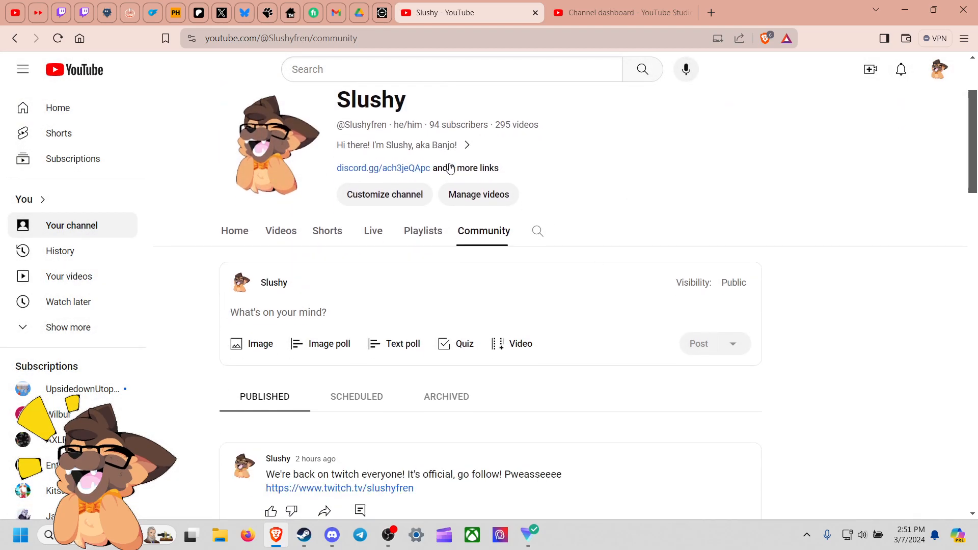
left_click(480, 168)
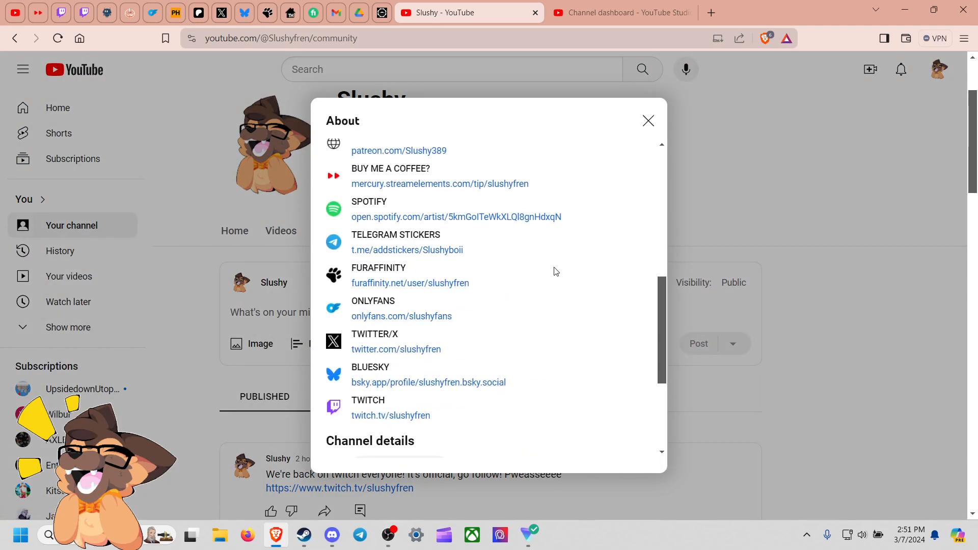
scroll("up", 3)
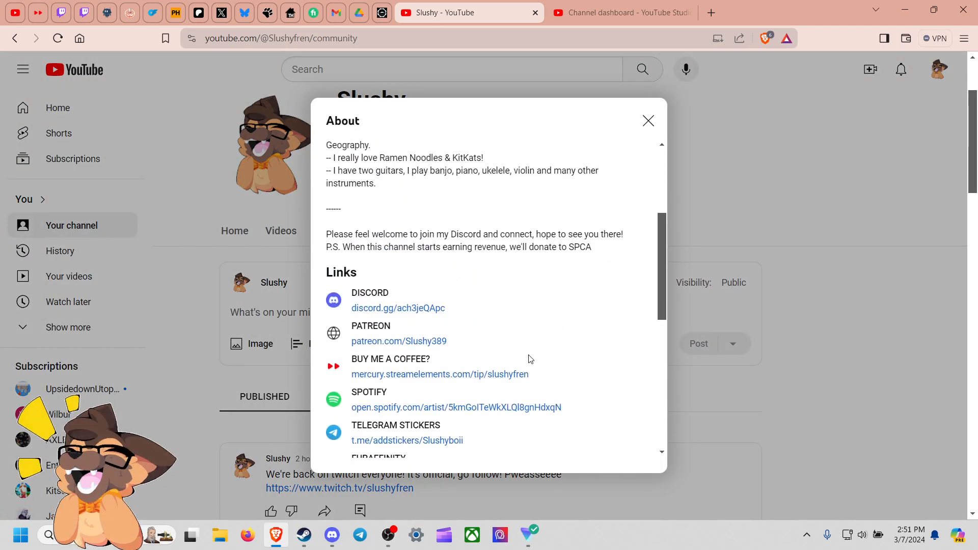
scroll("down", 3)
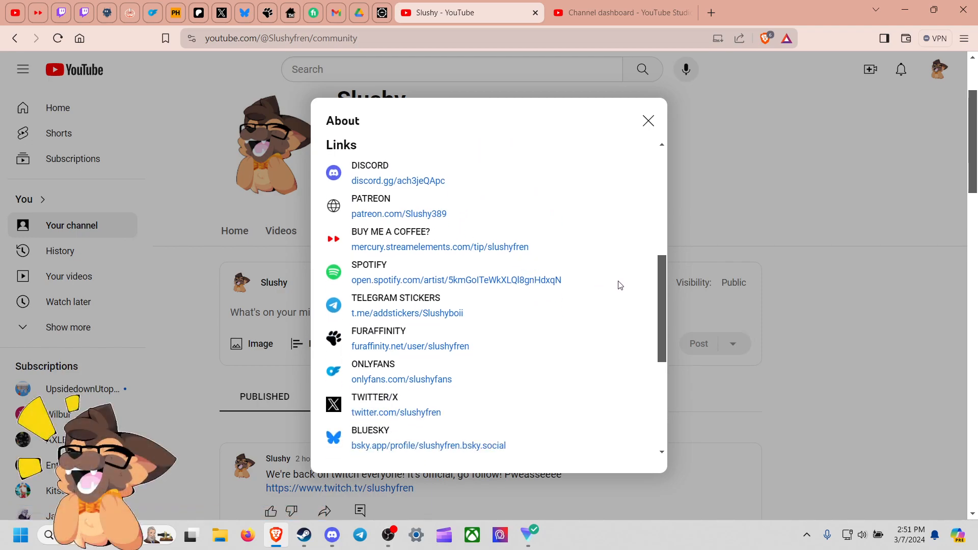
mouse_move(360, 249)
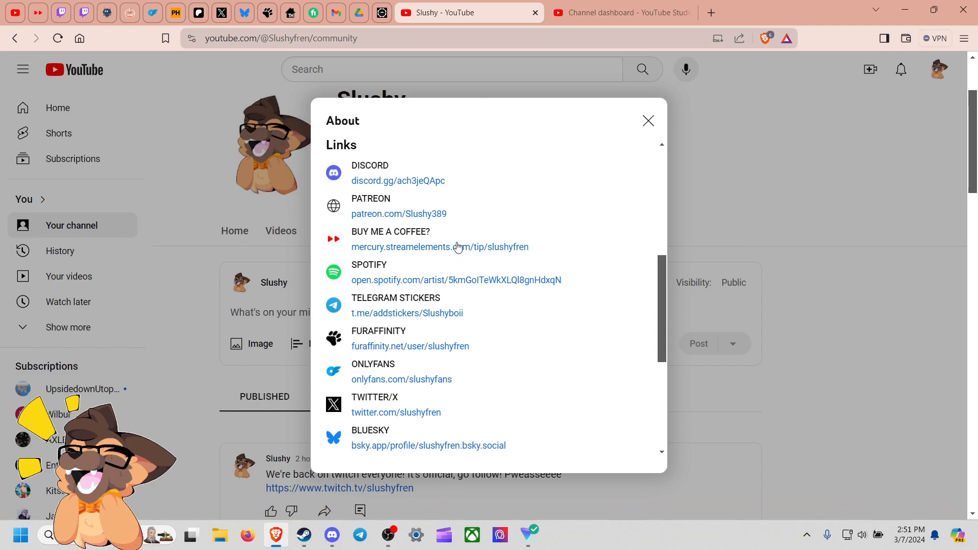
scroll("down", 3)
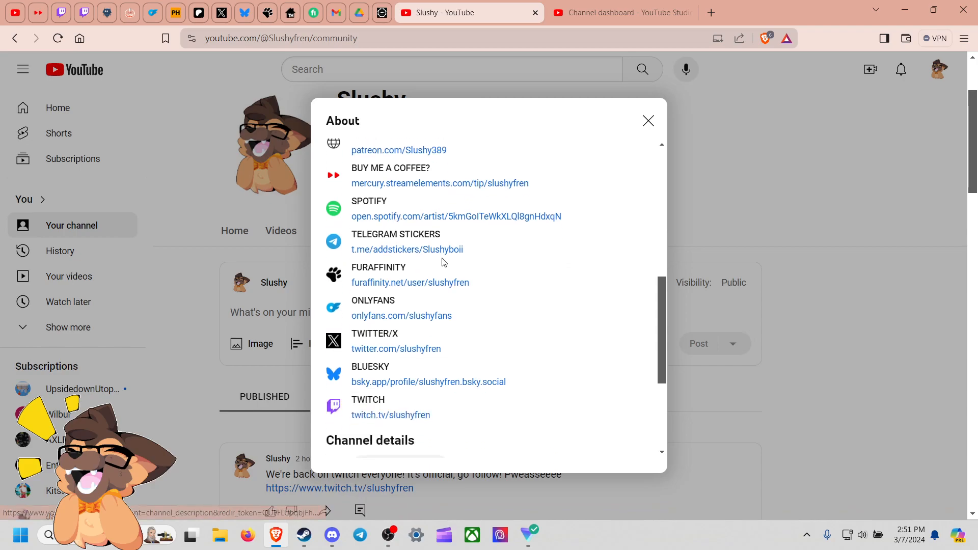
mouse_move(386, 258)
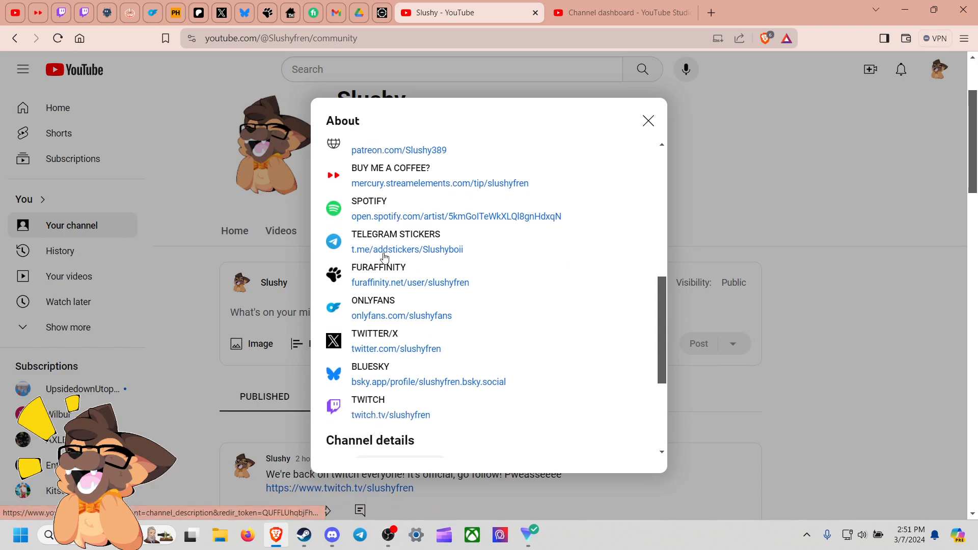
scroll("down", 3)
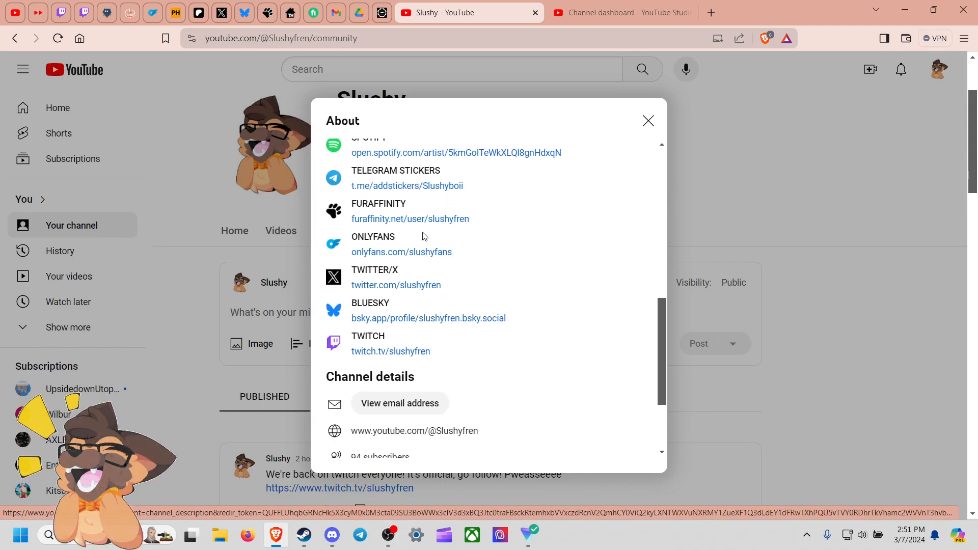
mouse_move(351, 207)
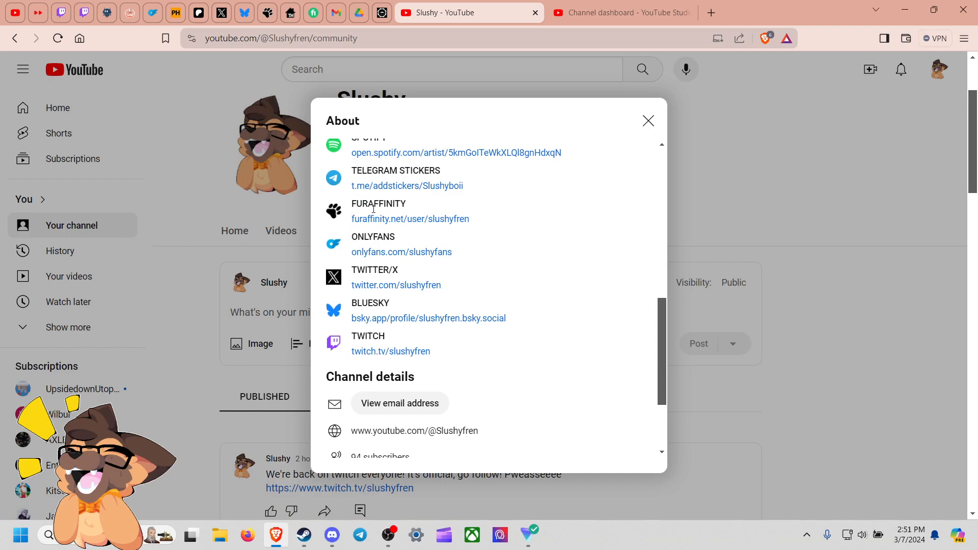
mouse_move(449, 235)
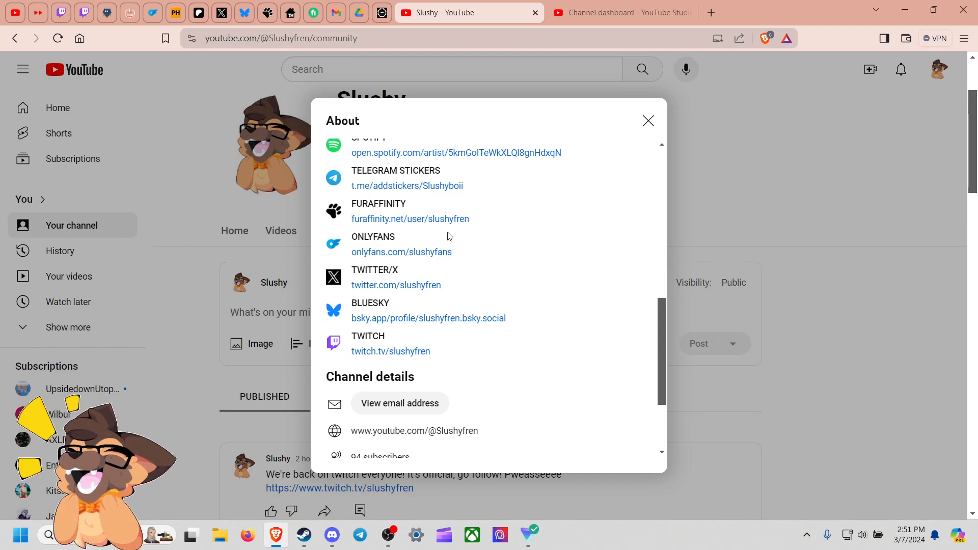
mouse_move(355, 206)
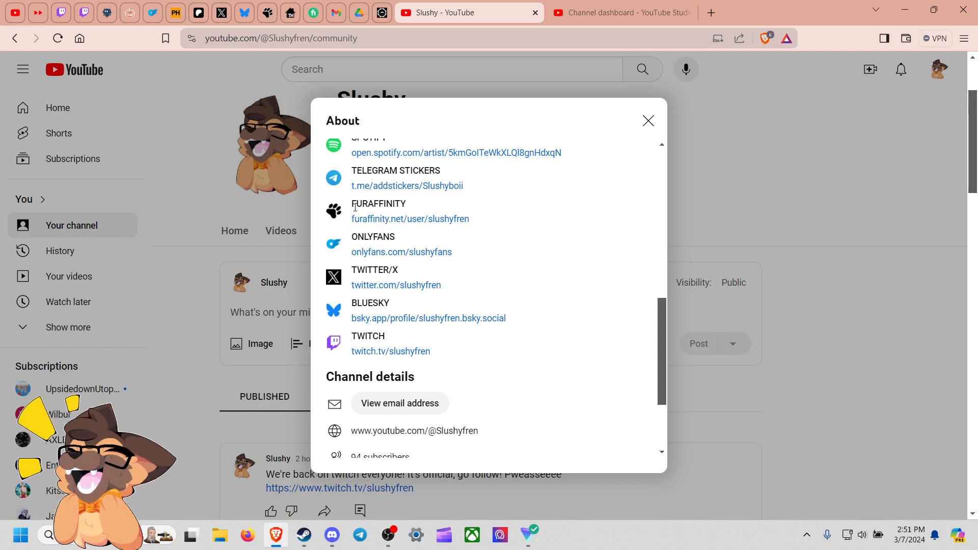
mouse_move(546, 228)
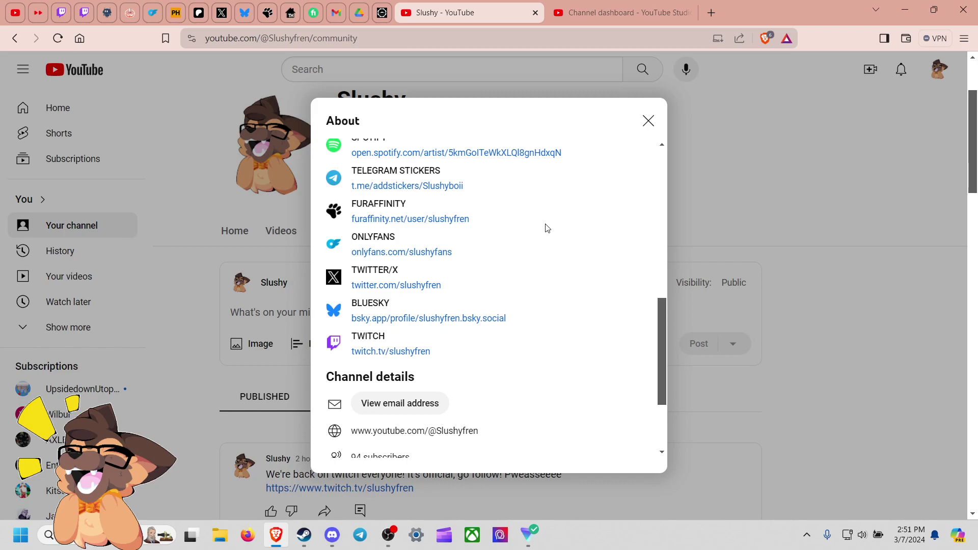
scroll("up", 3)
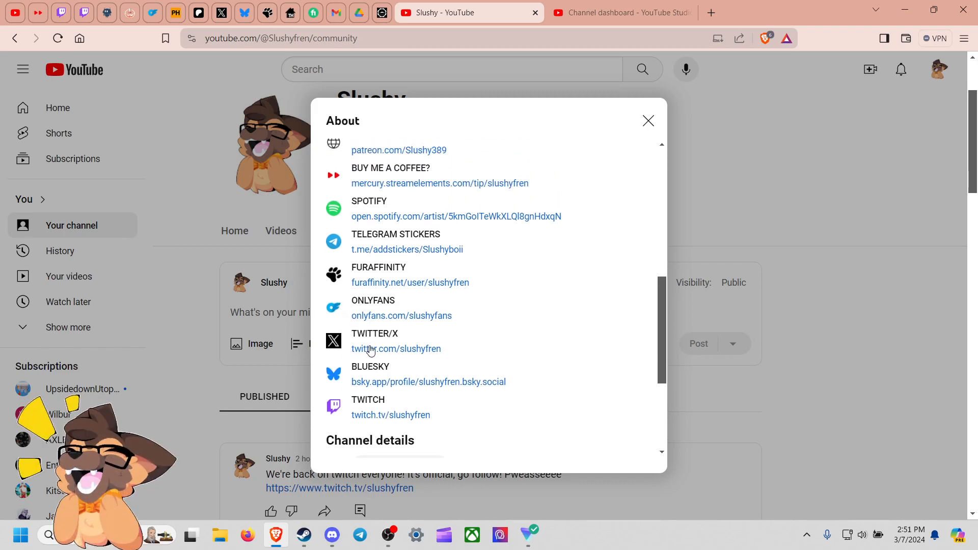
mouse_move(315, 308)
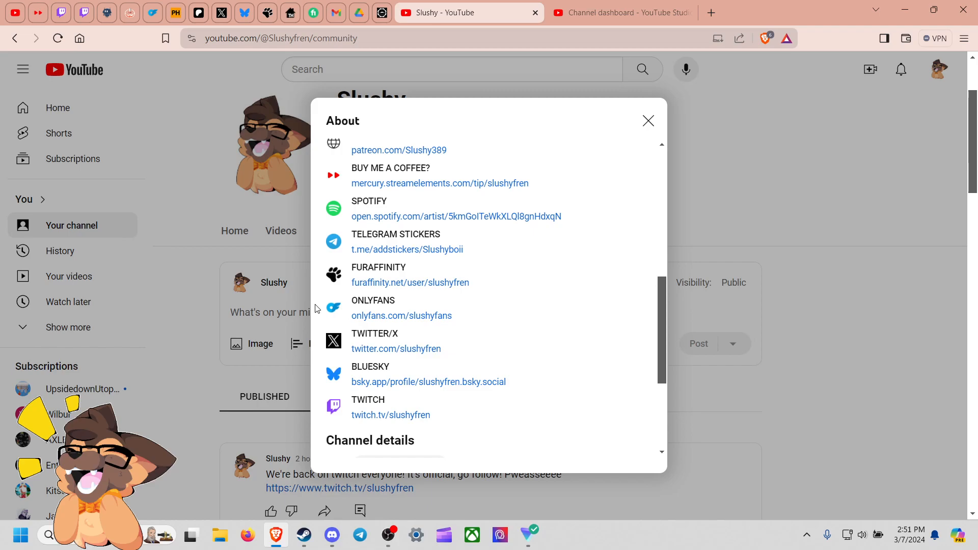
mouse_move(402, 315)
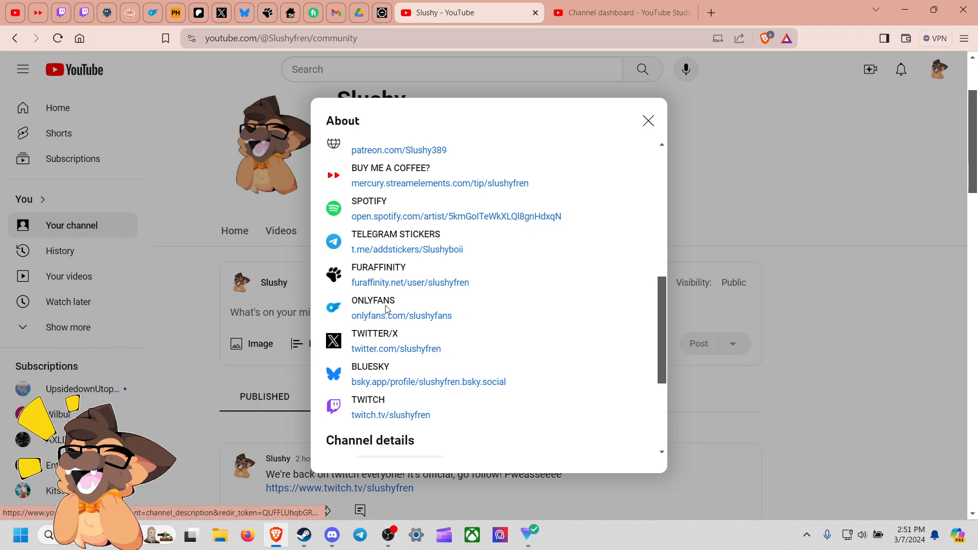
double_click(402, 316)
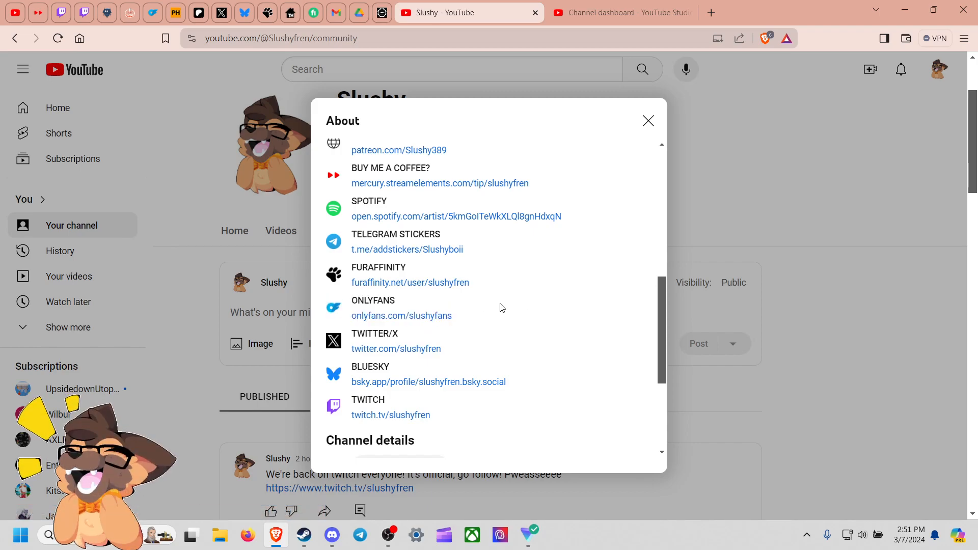
scroll("down", 3)
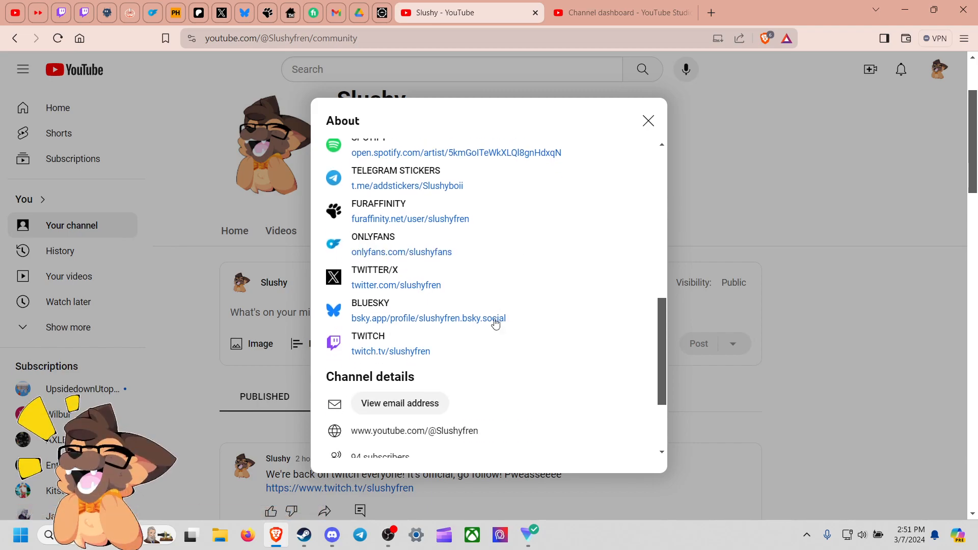
mouse_move(515, 260)
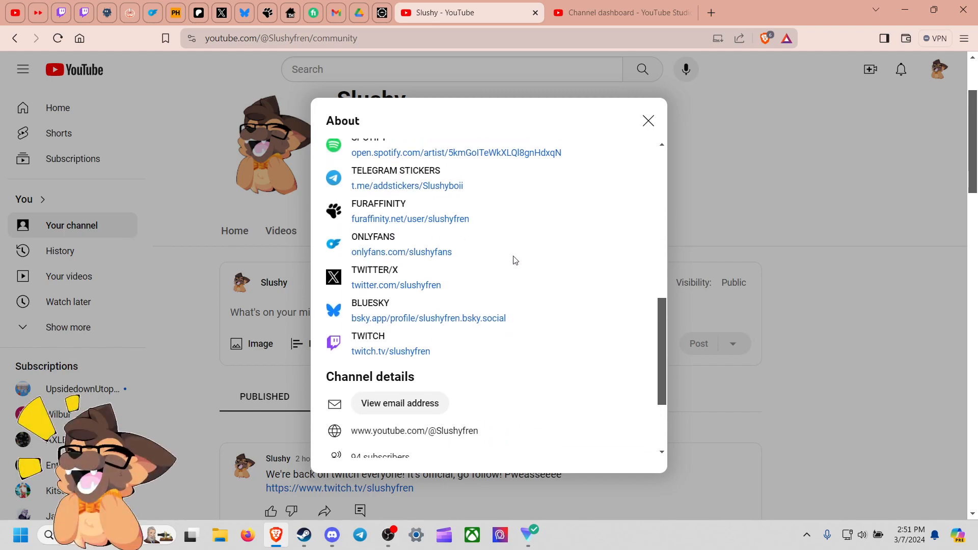
scroll("up", 3)
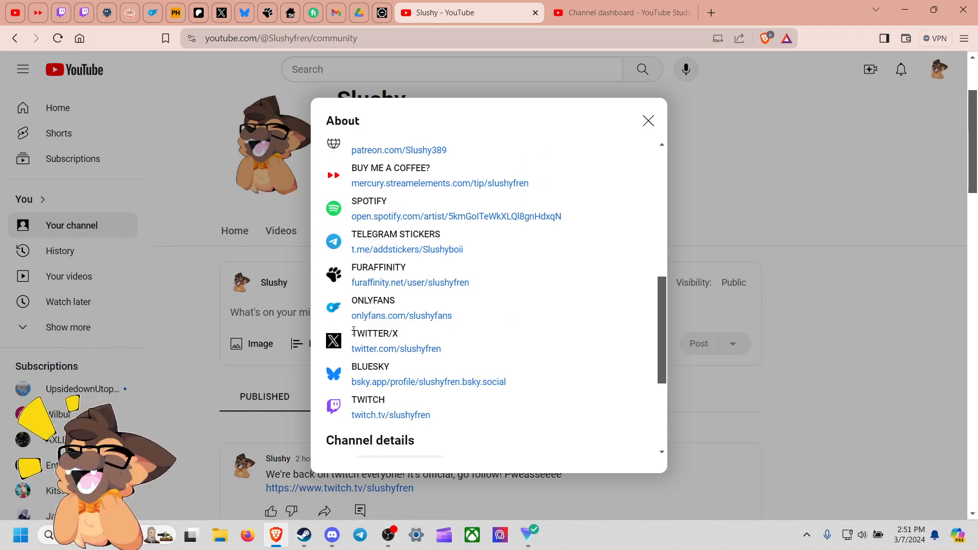
mouse_move(488, 348)
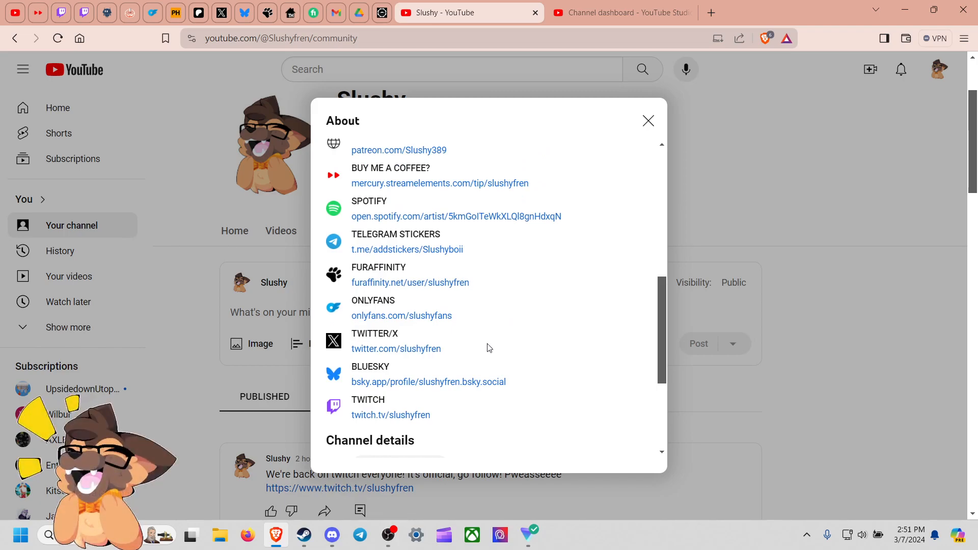
scroll("down", 3)
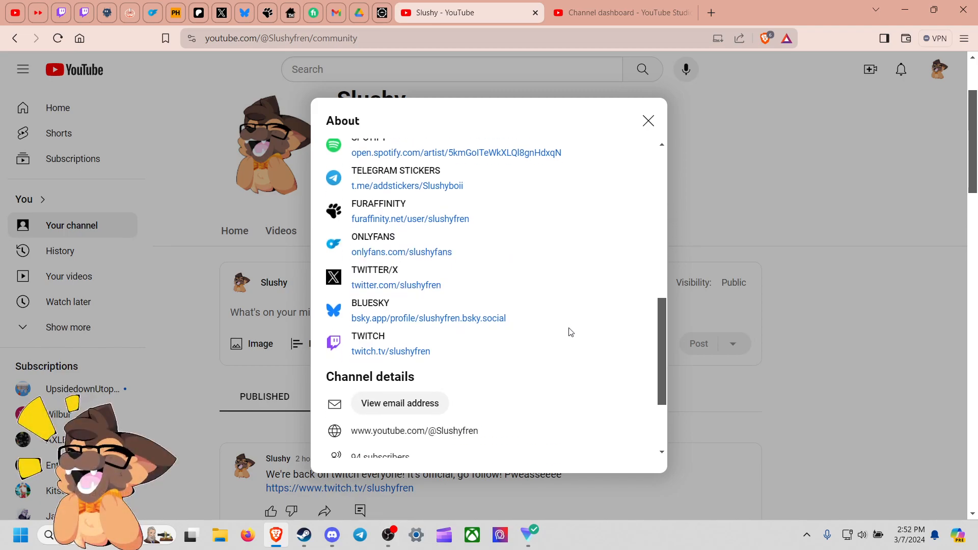
mouse_move(342, 306)
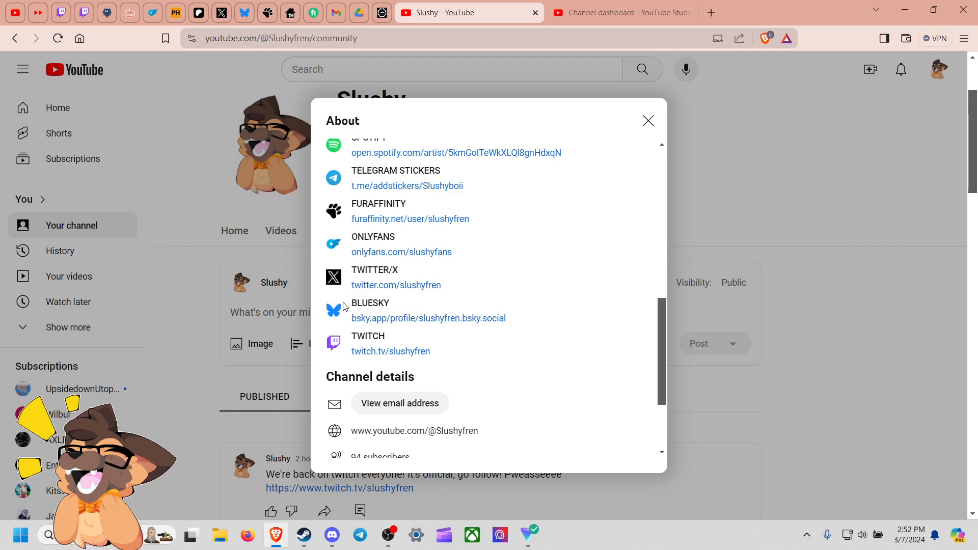
scroll("up", 3)
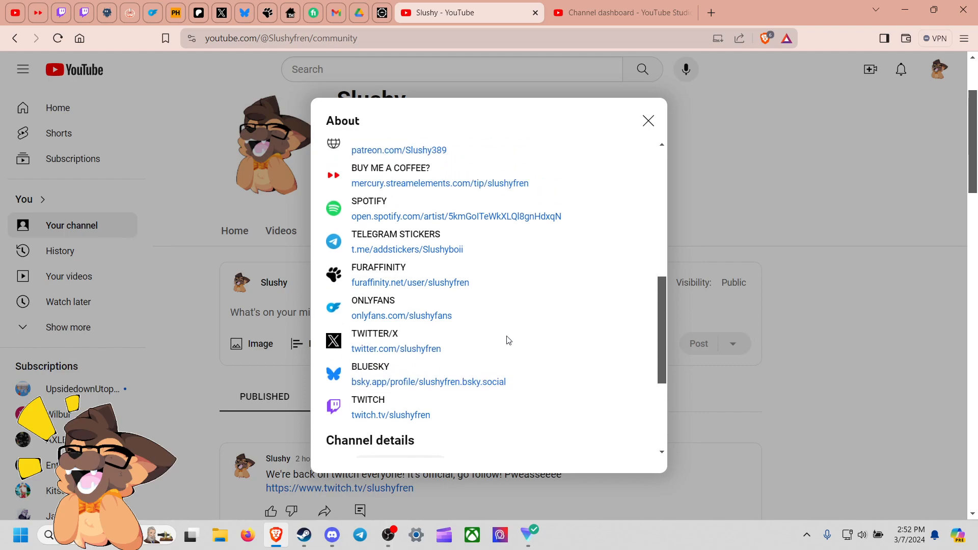
scroll("down", 3)
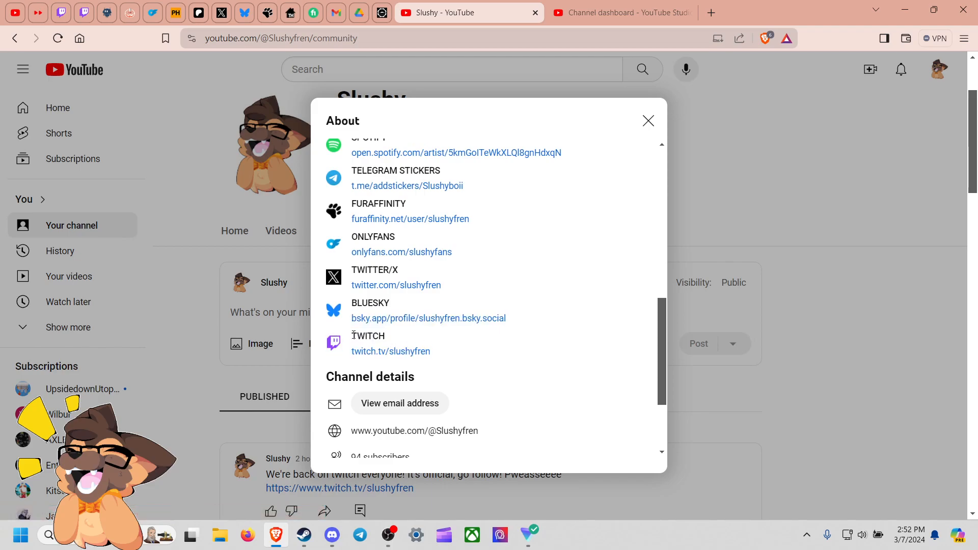
scroll("down", 3)
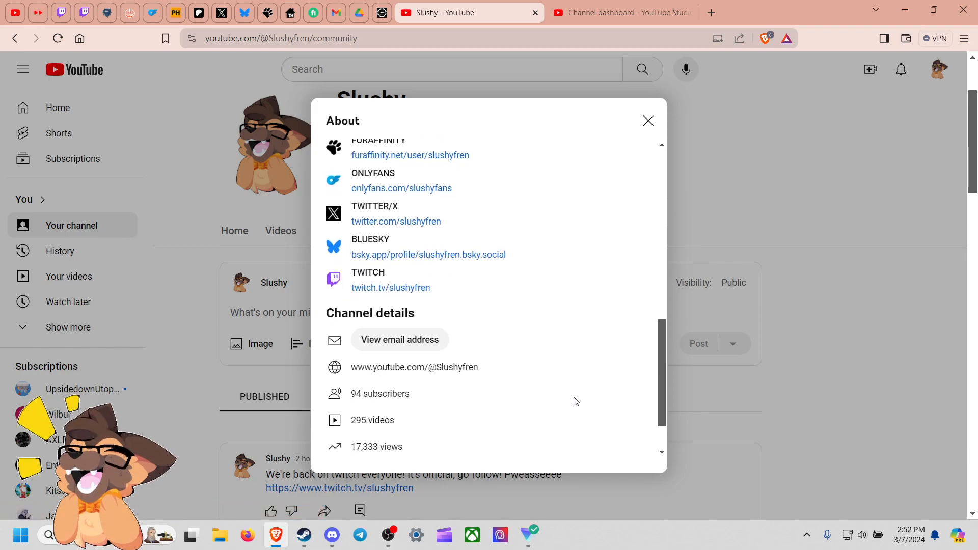
scroll("up", 3)
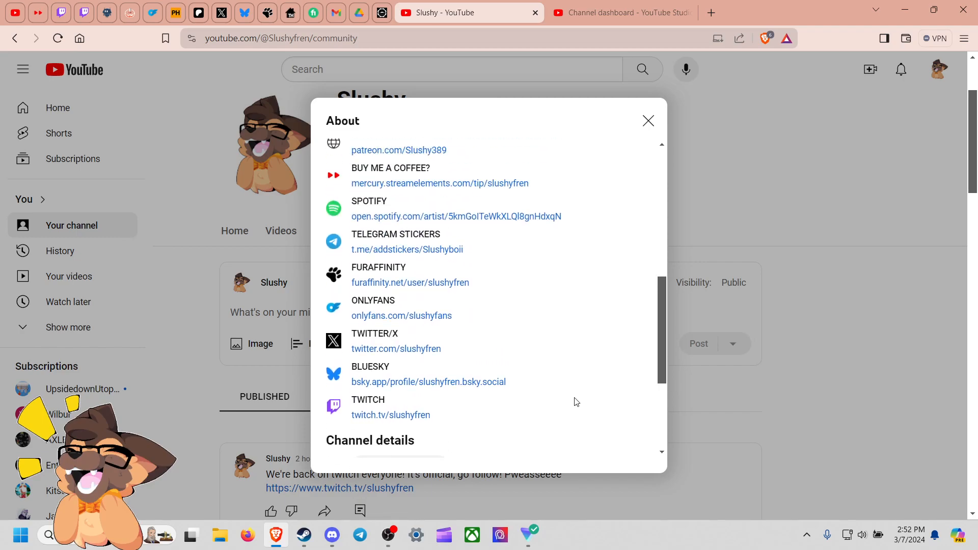
mouse_move(395, 428)
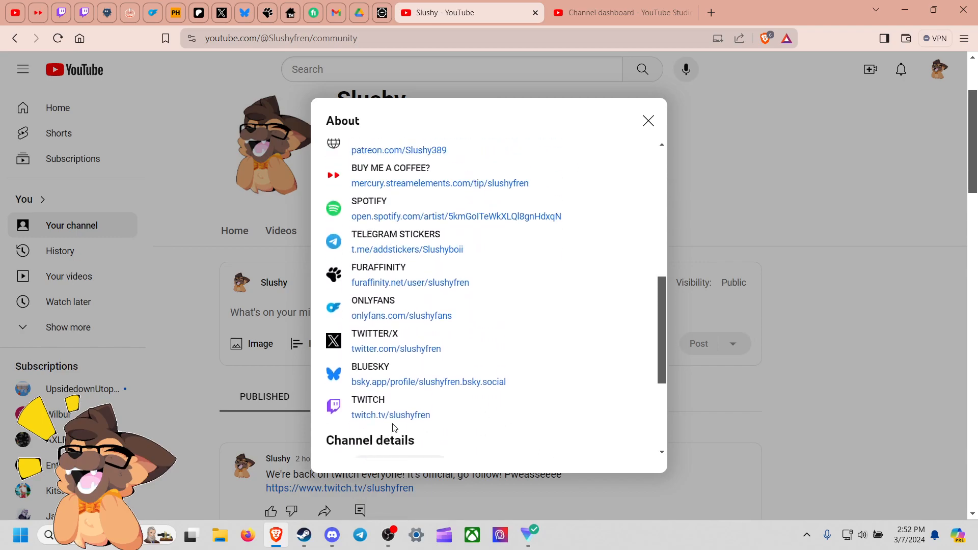
mouse_move(490, 426)
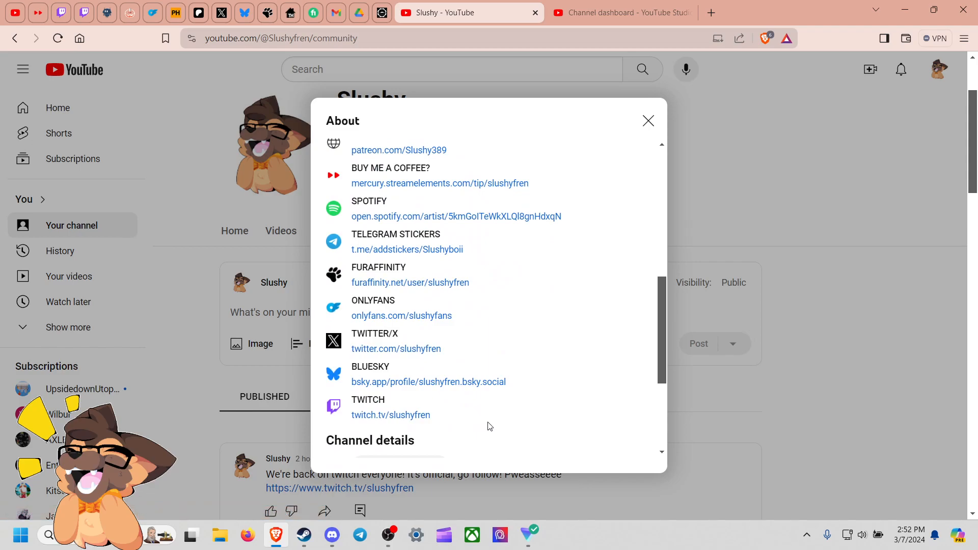
mouse_move(713, 358)
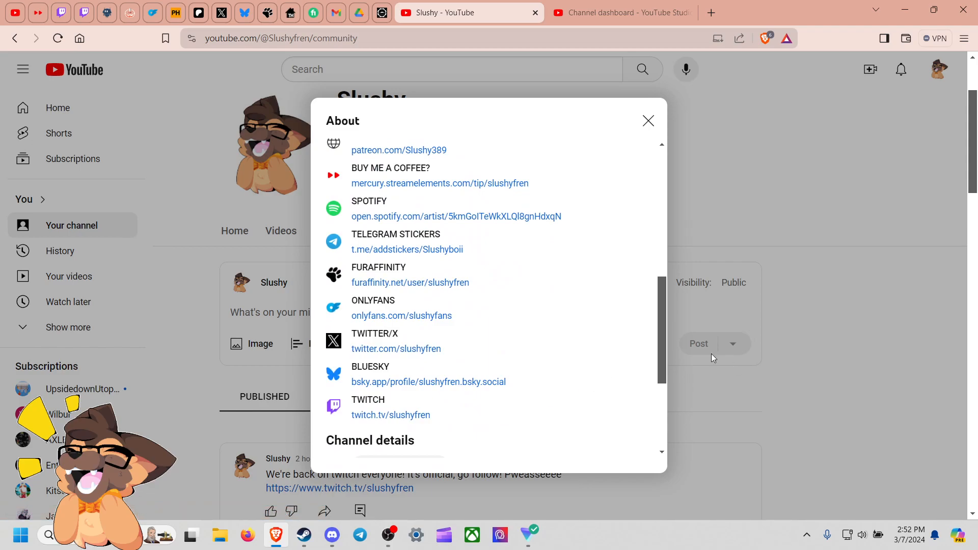
mouse_move(318, 75)
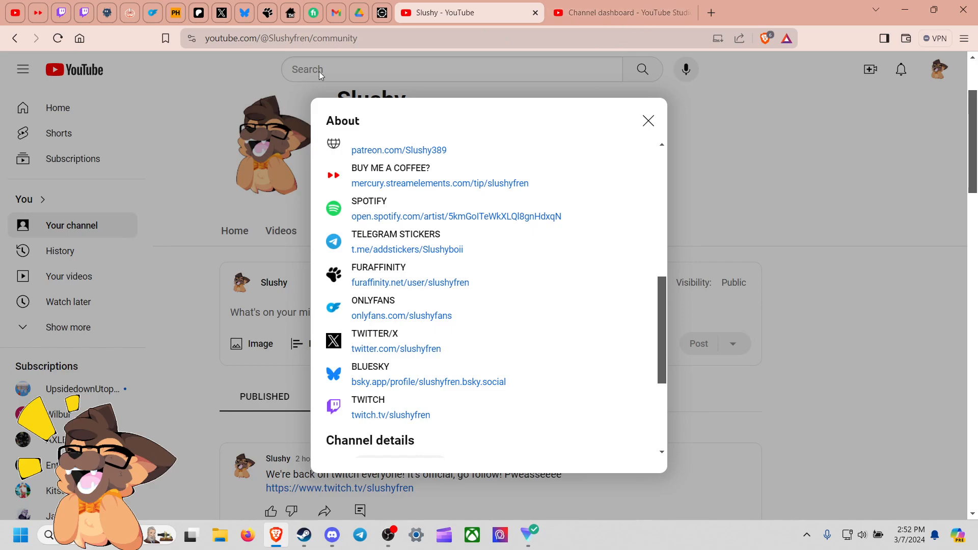
mouse_move(359, 12)
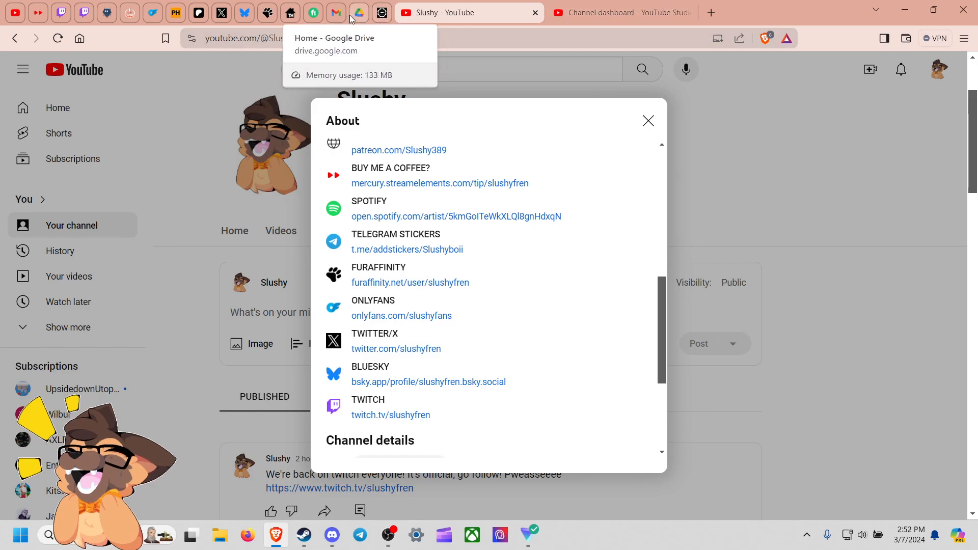
mouse_move(335, 12)
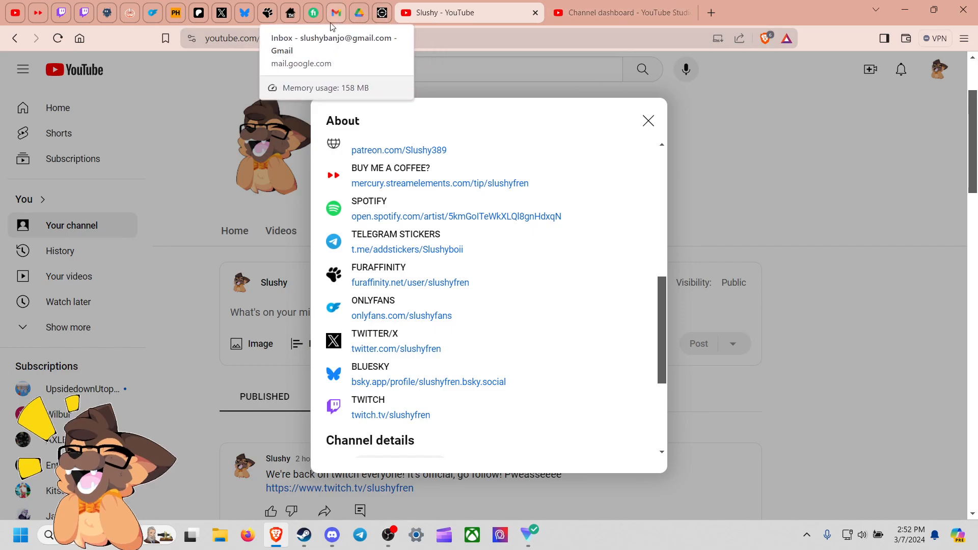
mouse_move(400, 63)
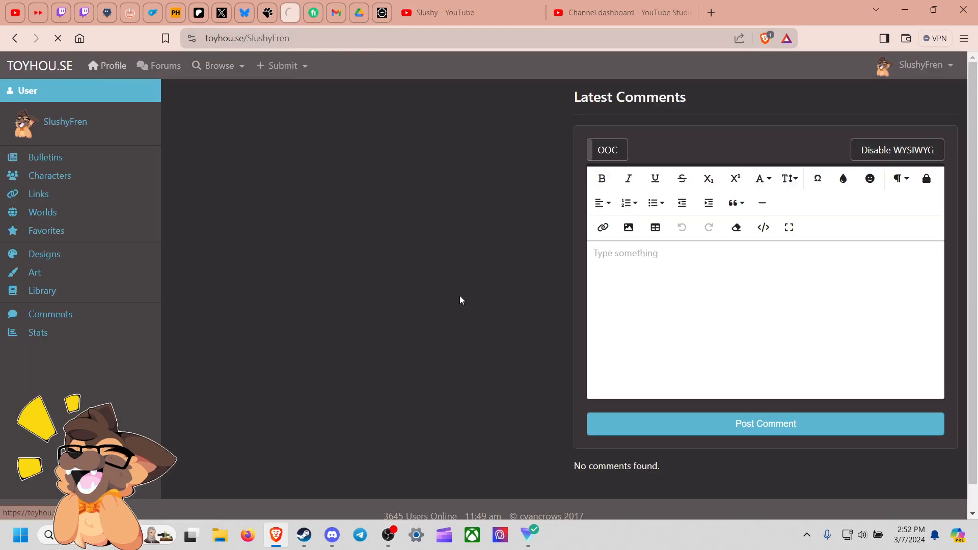
mouse_move(266, 12)
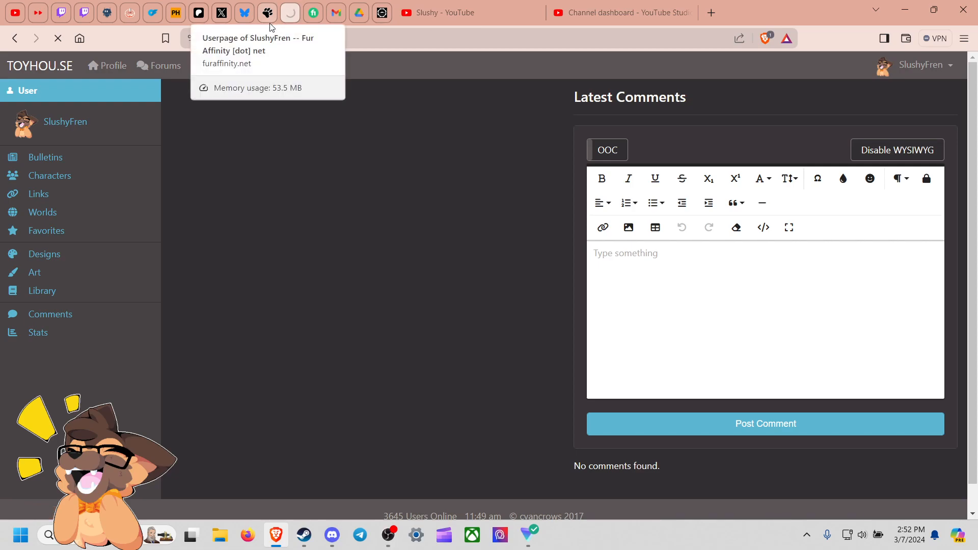
left_click(266, 12)
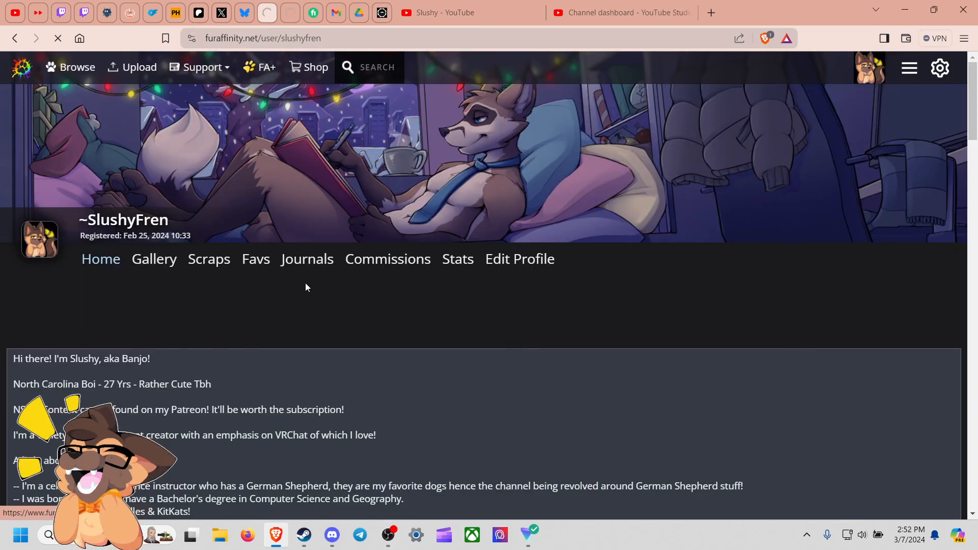
mouse_move(505, 135)
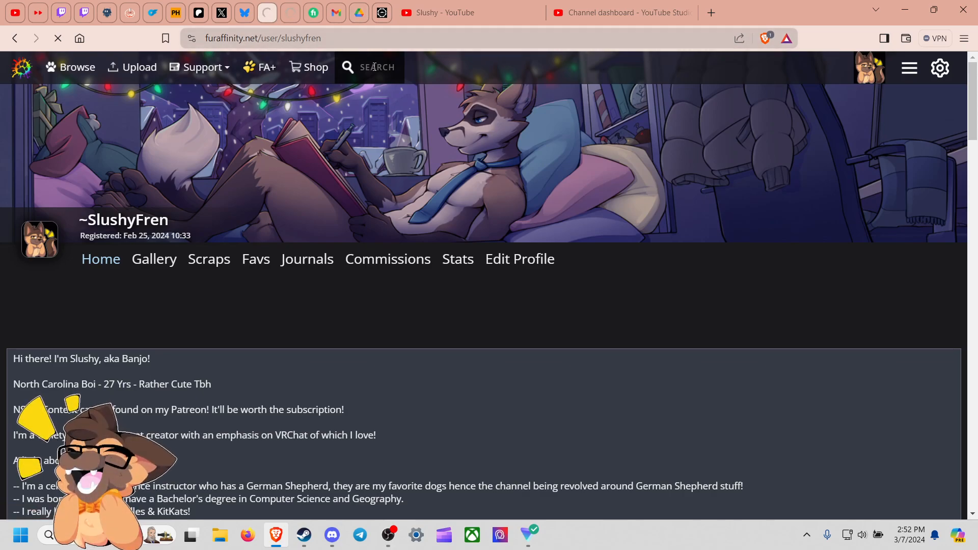
mouse_move(477, 13)
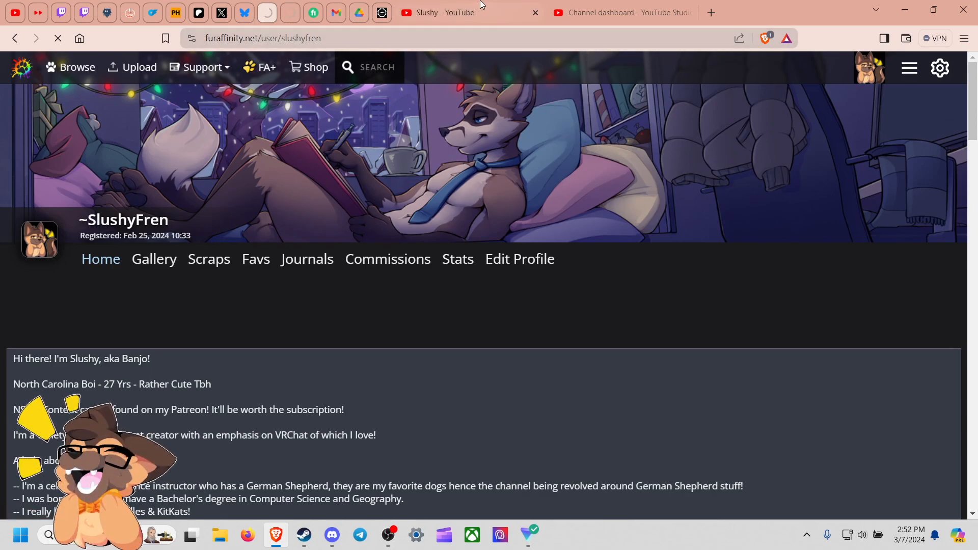
mouse_move(243, 12)
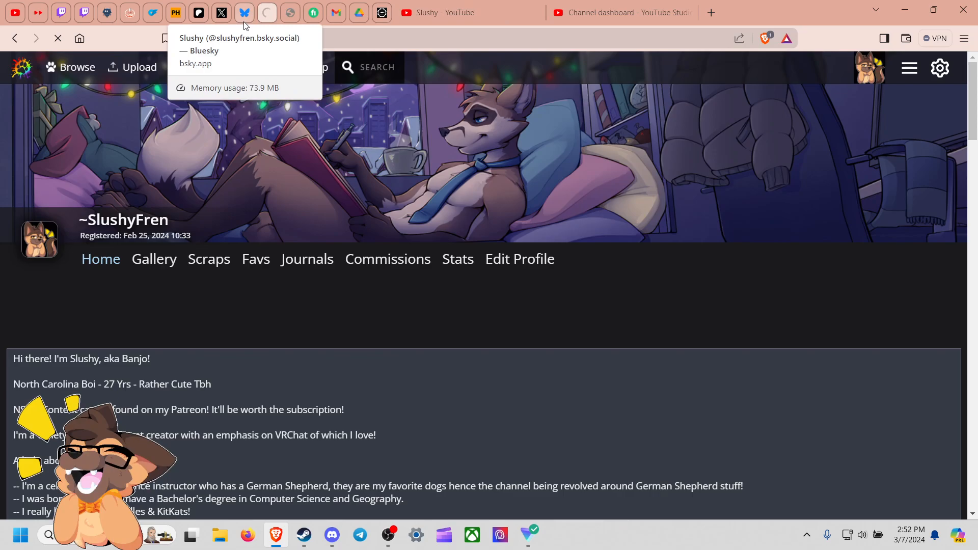
left_click(221, 12)
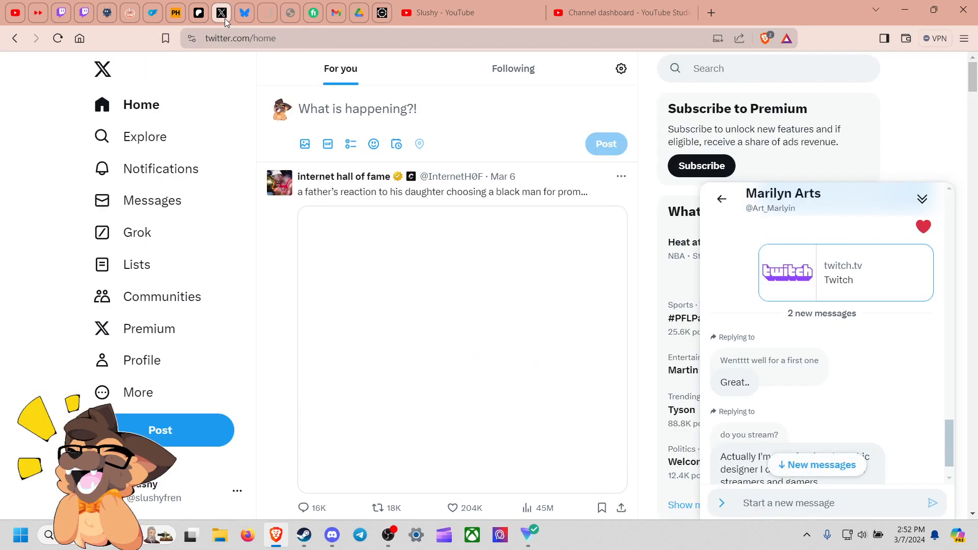
left_click(143, 360)
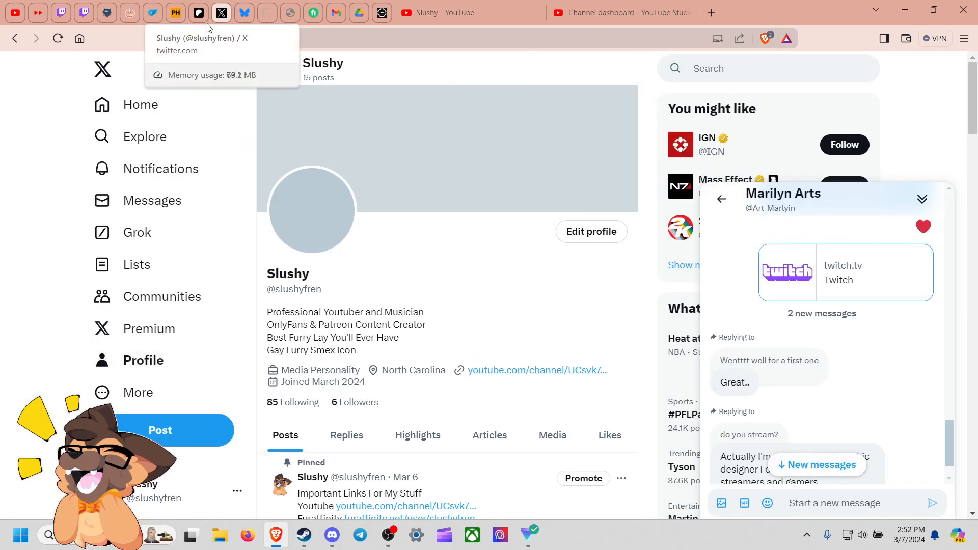
left_click(197, 12)
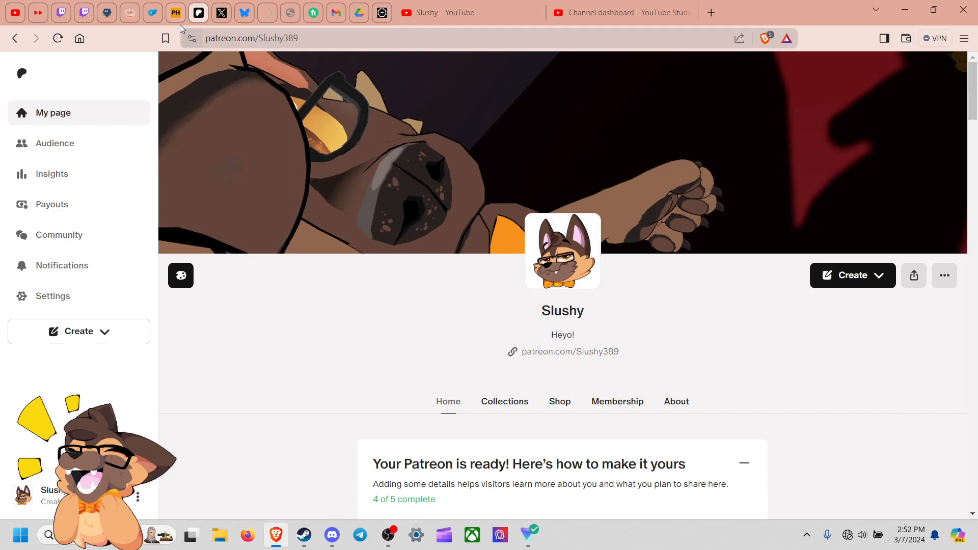
mouse_move(175, 13)
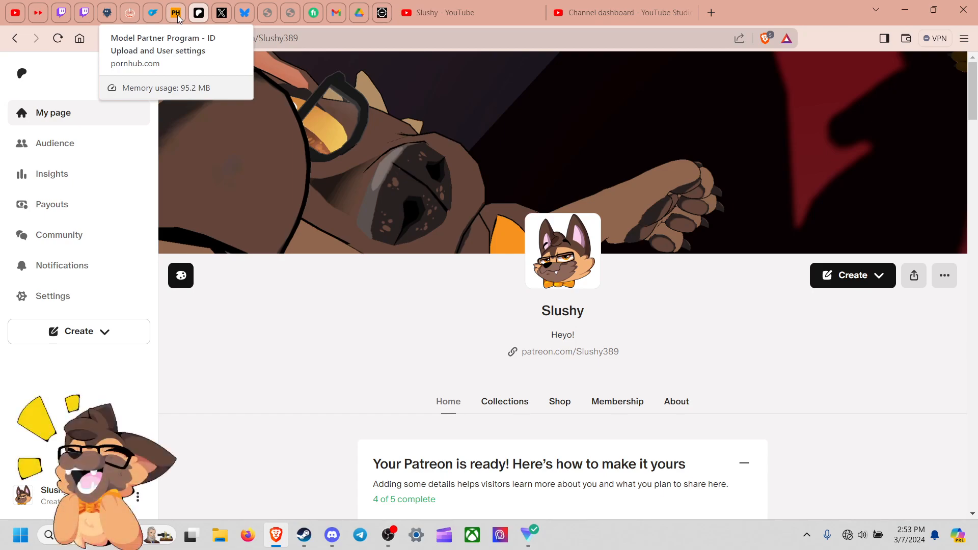
mouse_move(168, 35)
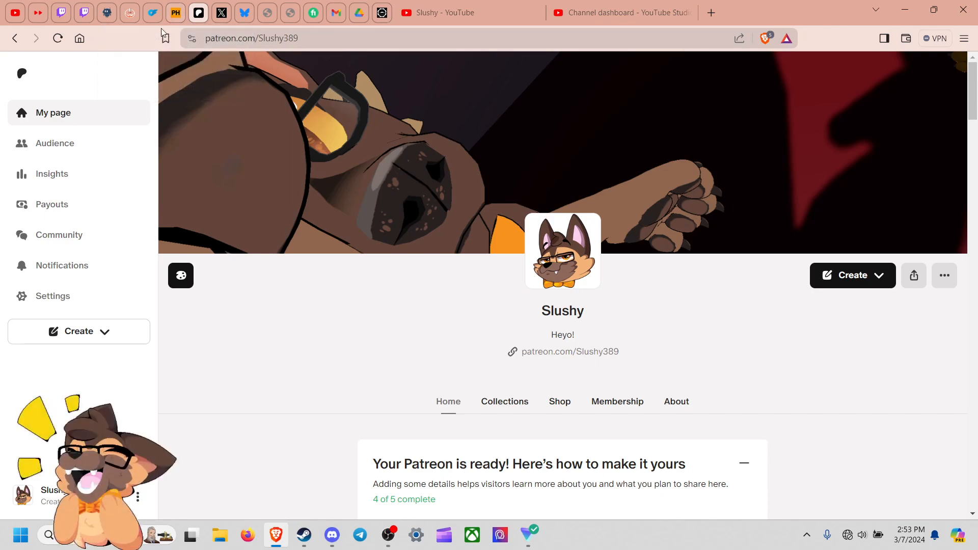
mouse_move(107, 12)
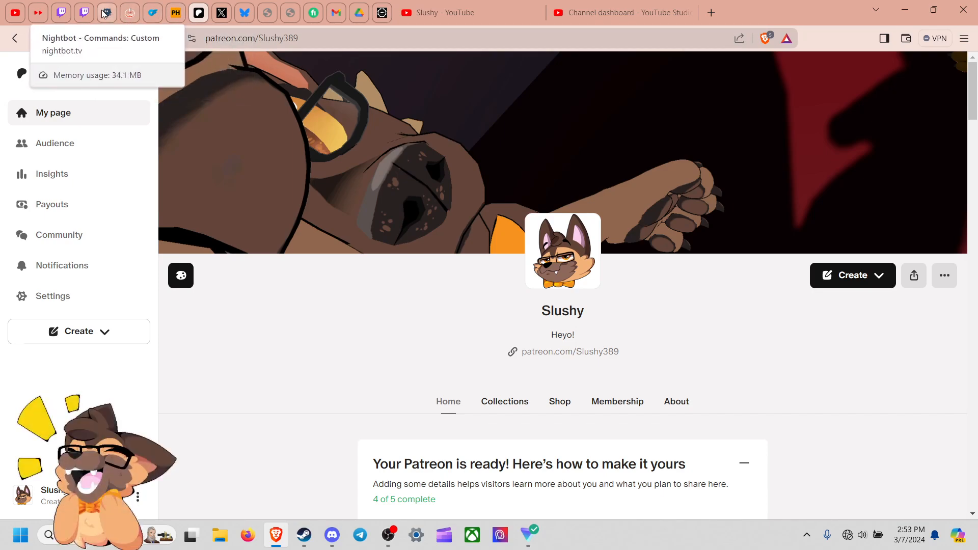
Leave the Patreon My page view for the SlushyFren Twitch channel page
left_click(60, 12)
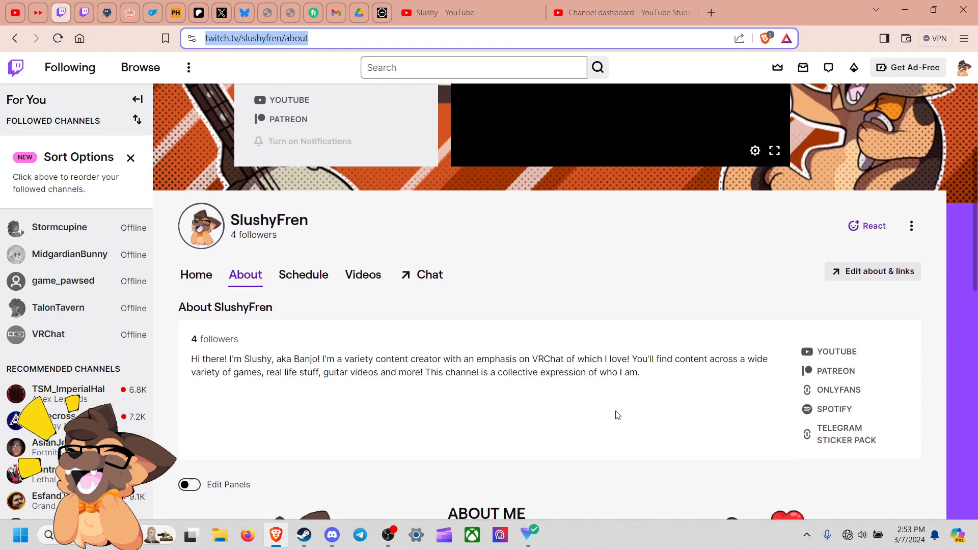
scroll("down", 3)
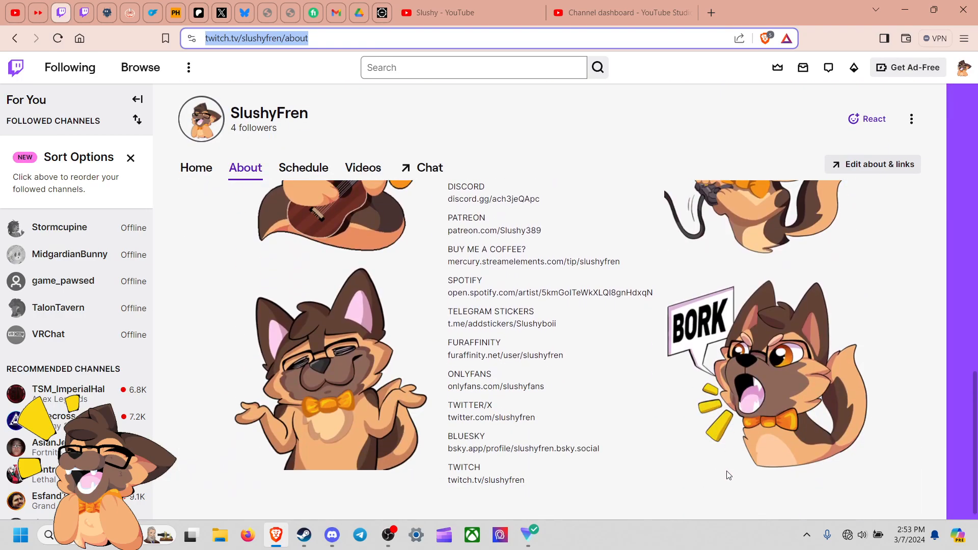
scroll("up", 3)
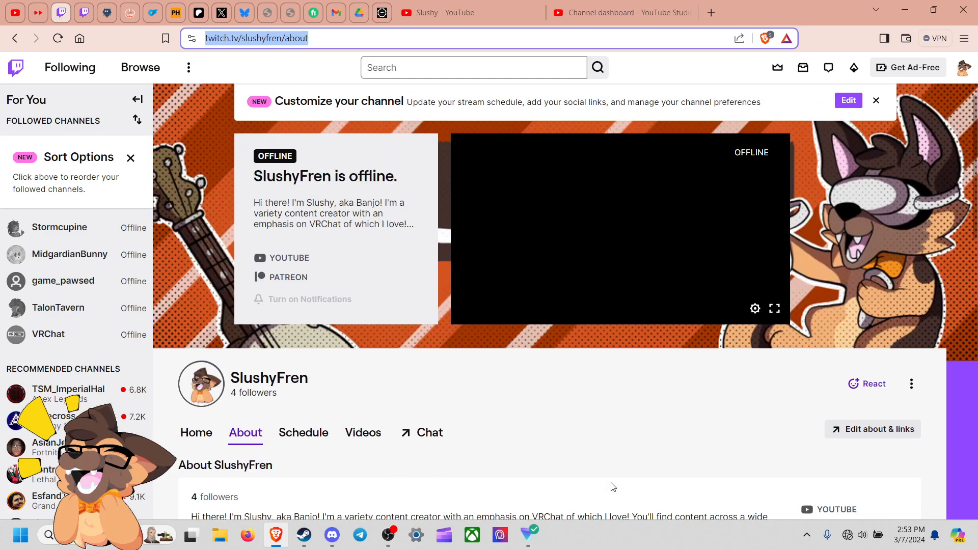
mouse_move(176, 13)
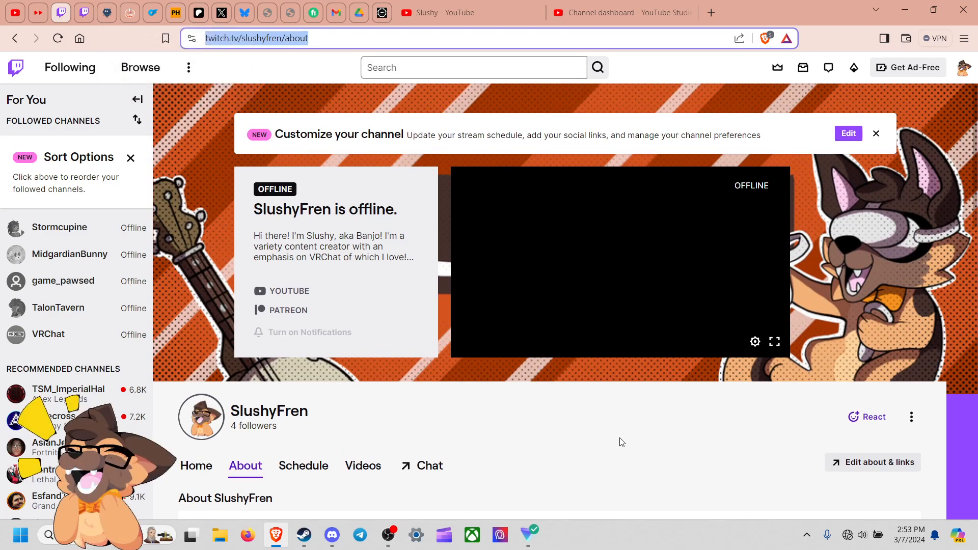
scroll("down", 3)
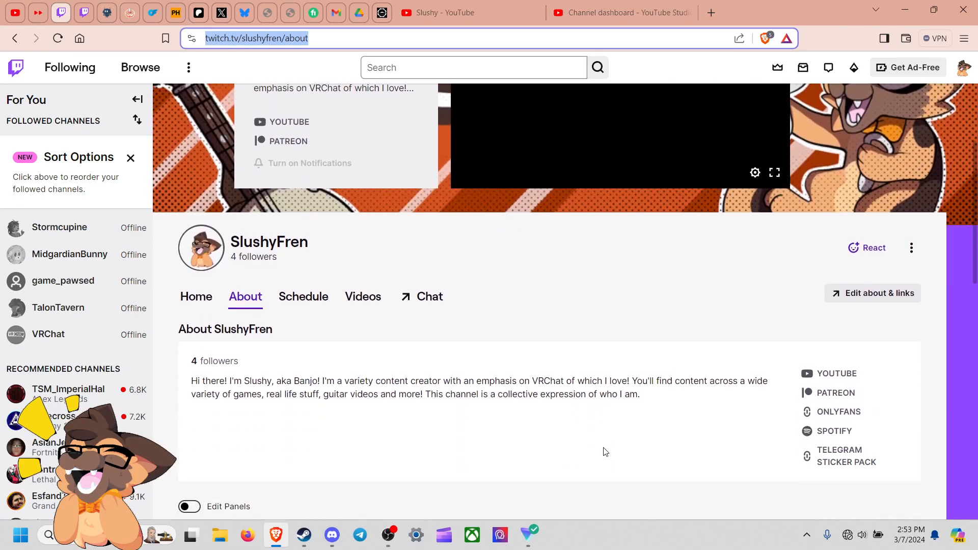
scroll("down", 3)
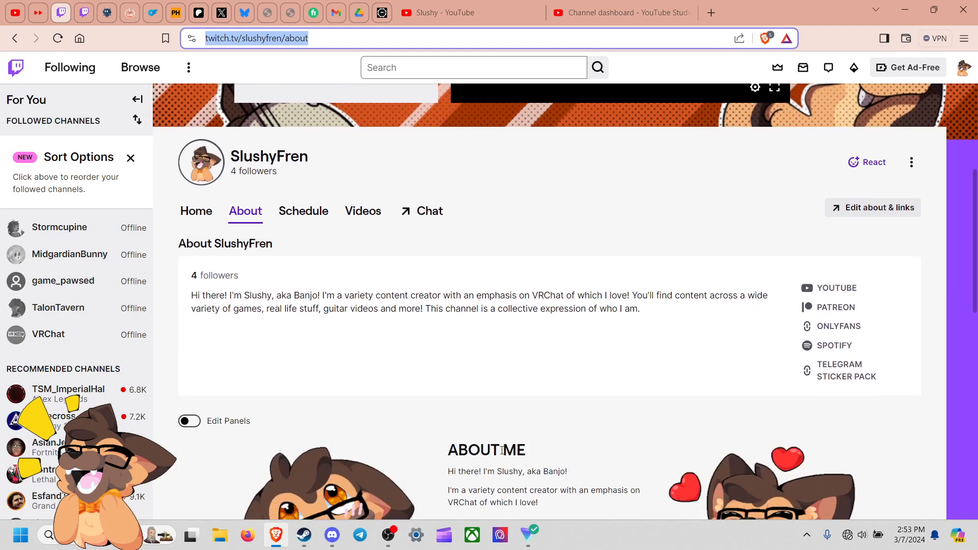
mouse_move(295, 266)
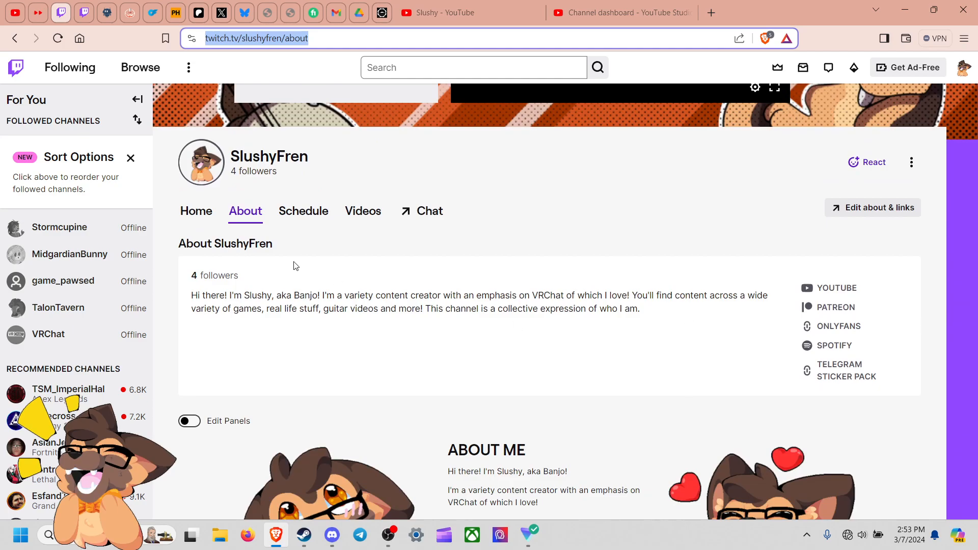
scroll("down", 3)
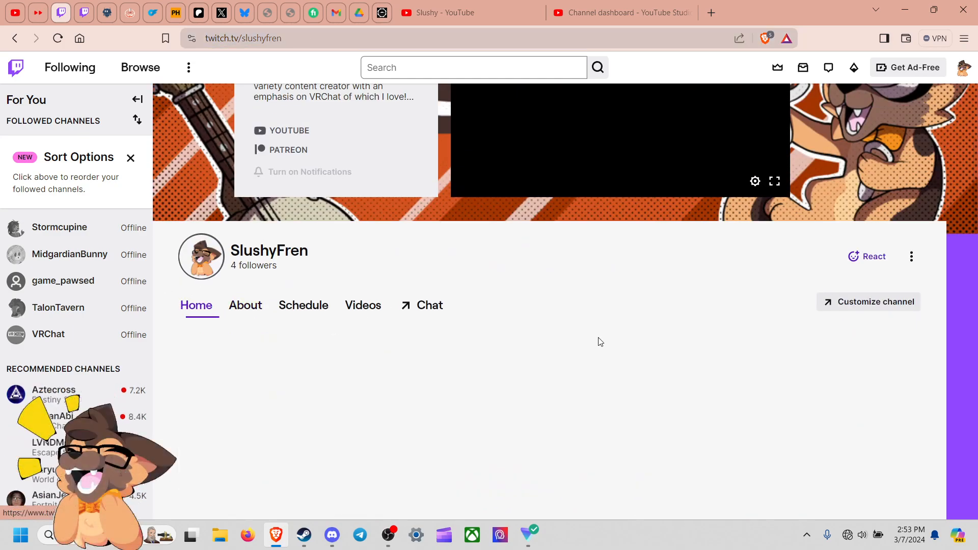
Visit the Twitch channel's About and Videos sections, ending back on Home
scroll("up", 3)
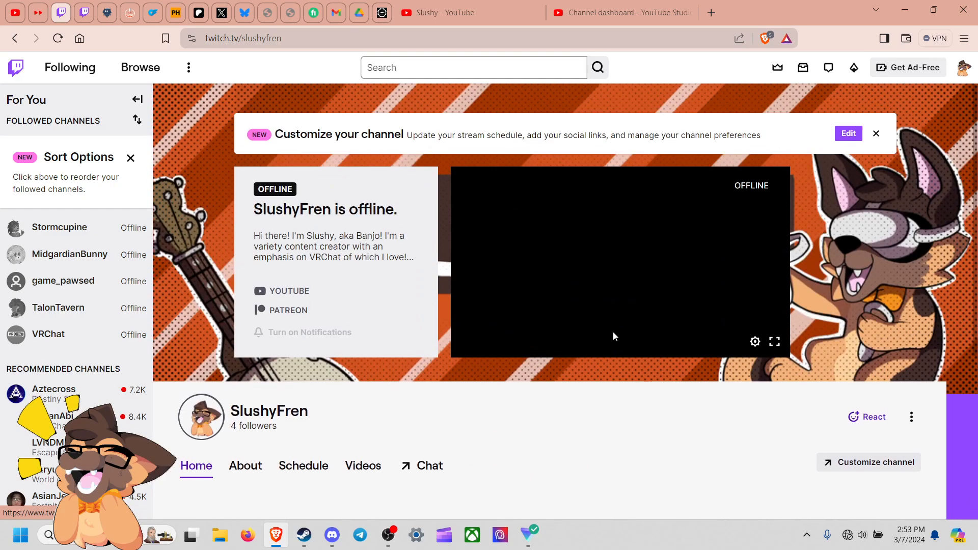
mouse_move(246, 466)
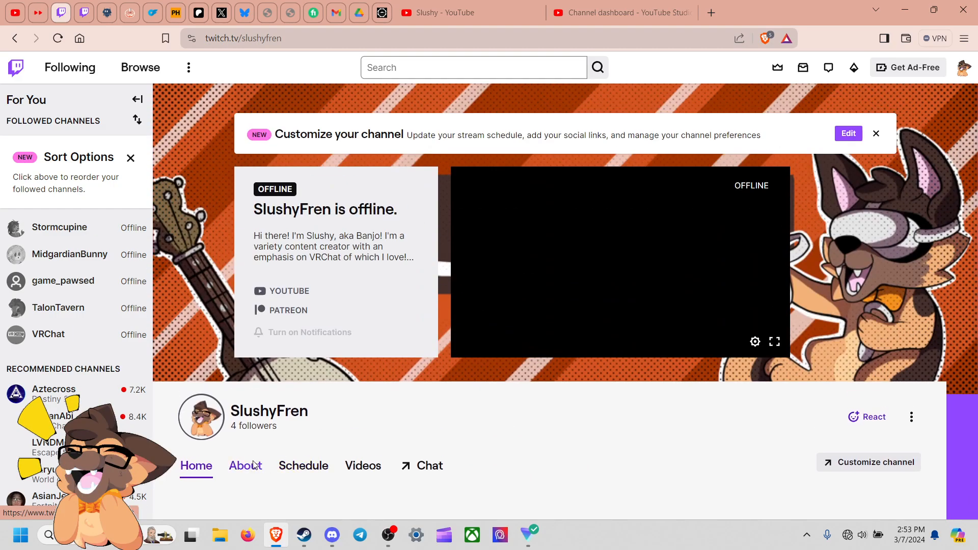
left_click(245, 466)
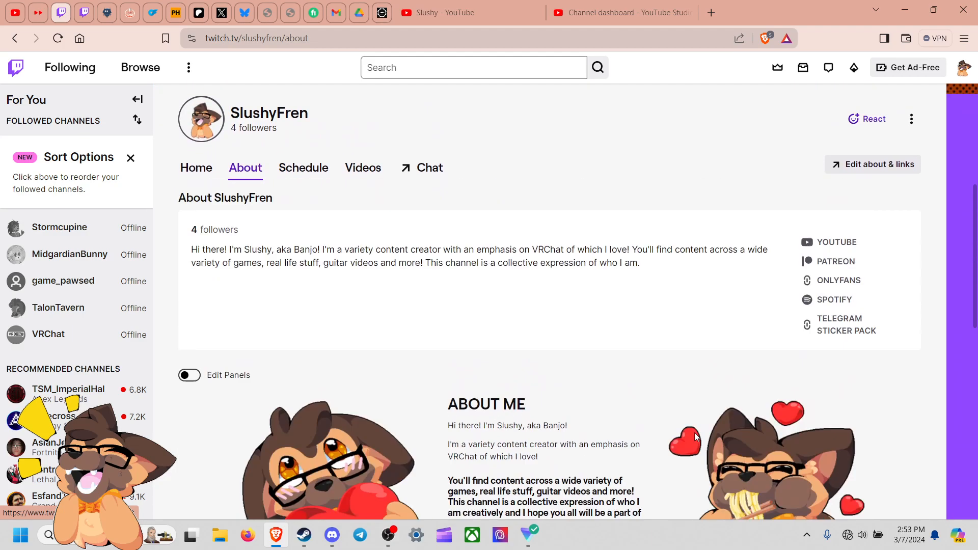
scroll("up", 3)
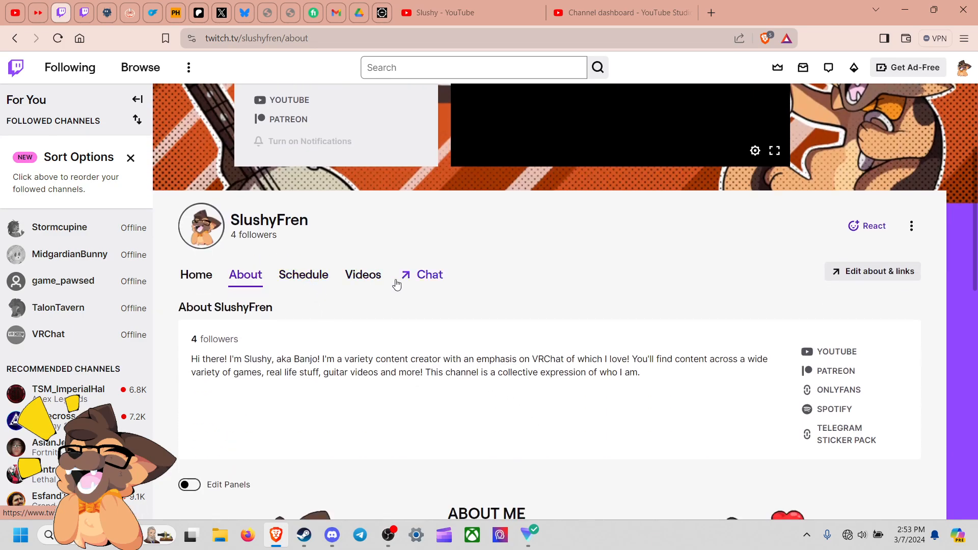
left_click(363, 274)
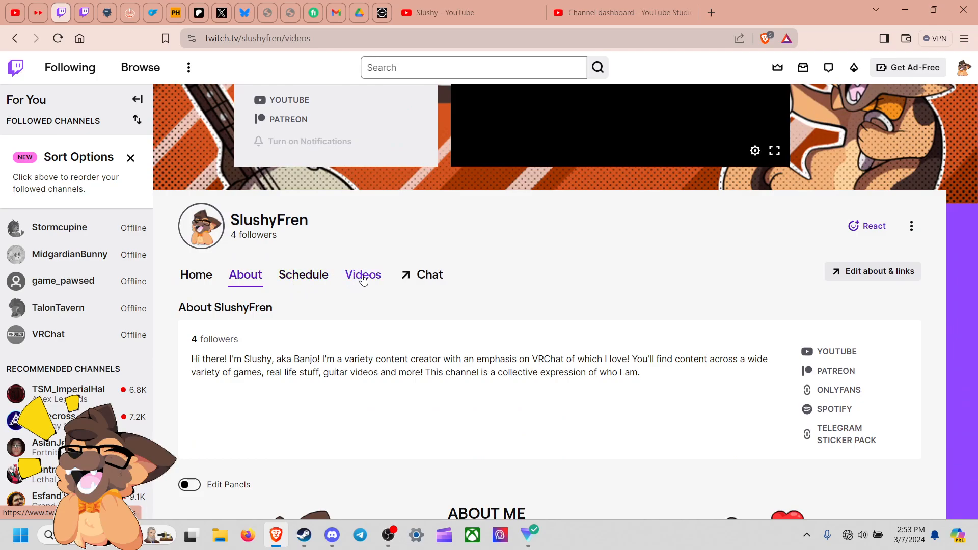
left_click(363, 274)
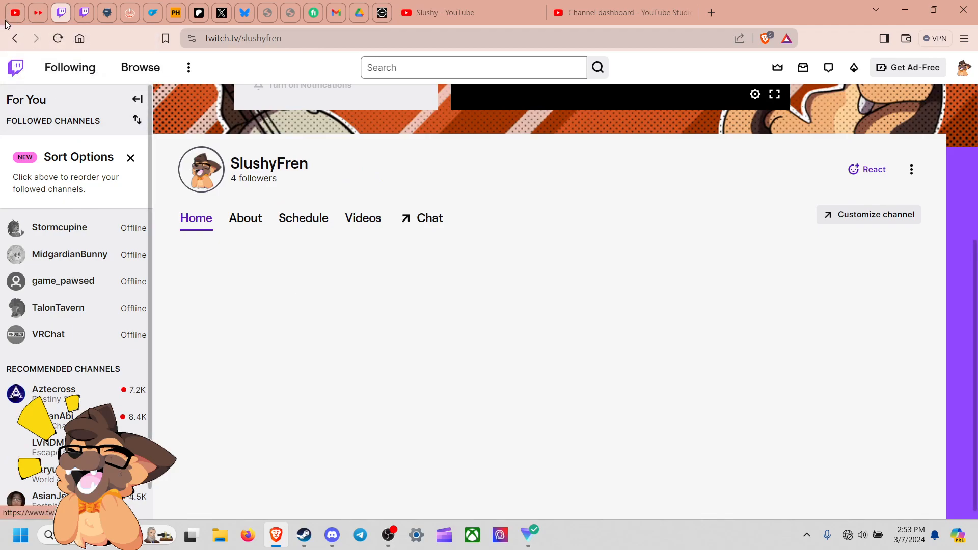
mouse_move(594, 303)
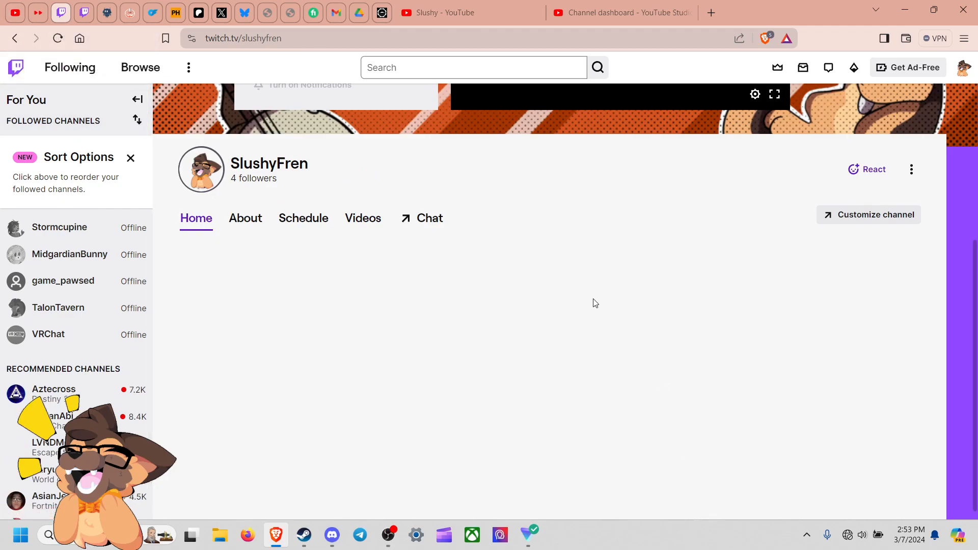
scroll("up", 3)
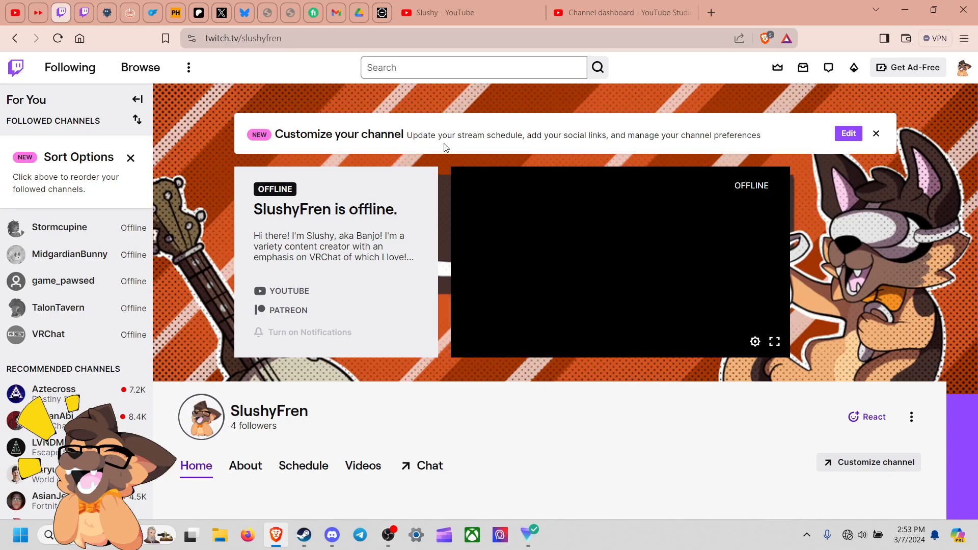
mouse_move(791, 329)
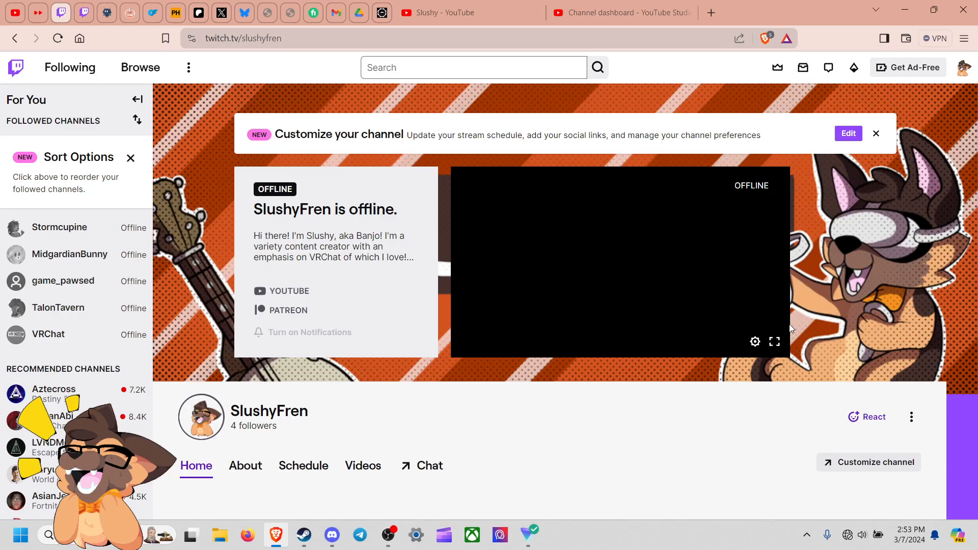
mouse_move(828, 409)
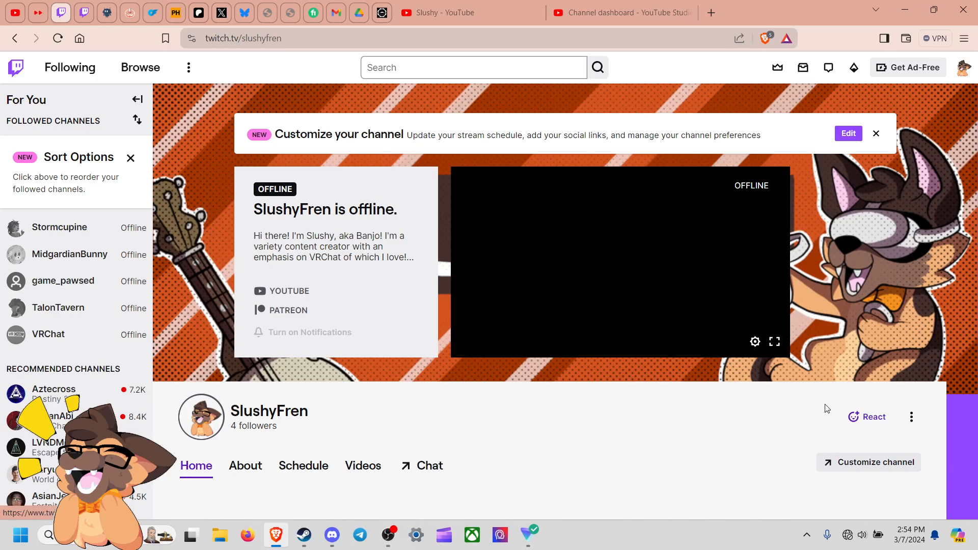
mouse_move(584, 439)
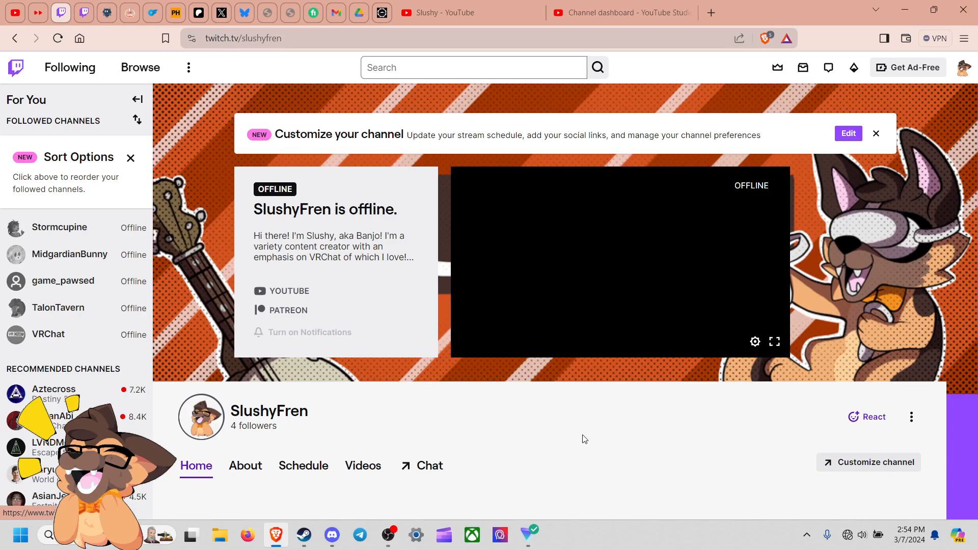
Bring the OBS Studio recorder window to the front
left_click(388, 535)
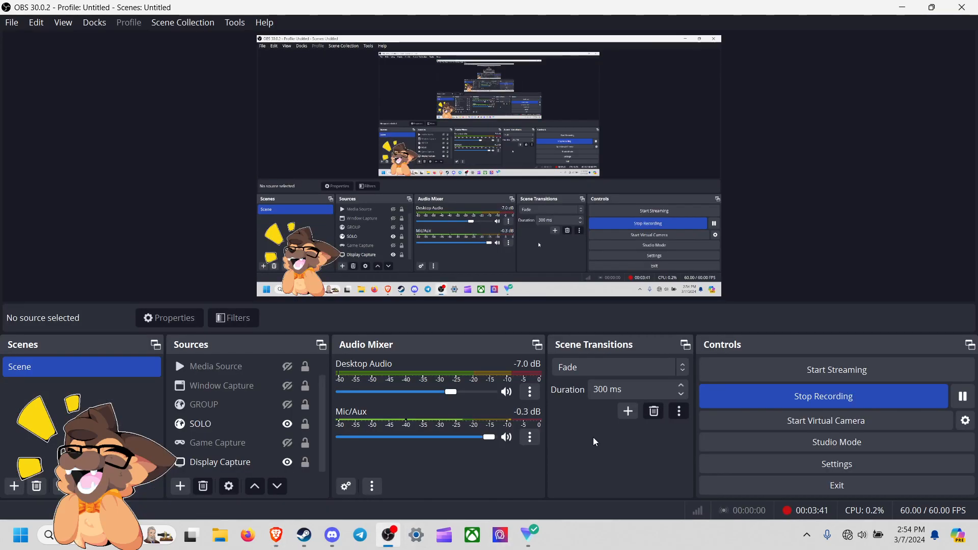